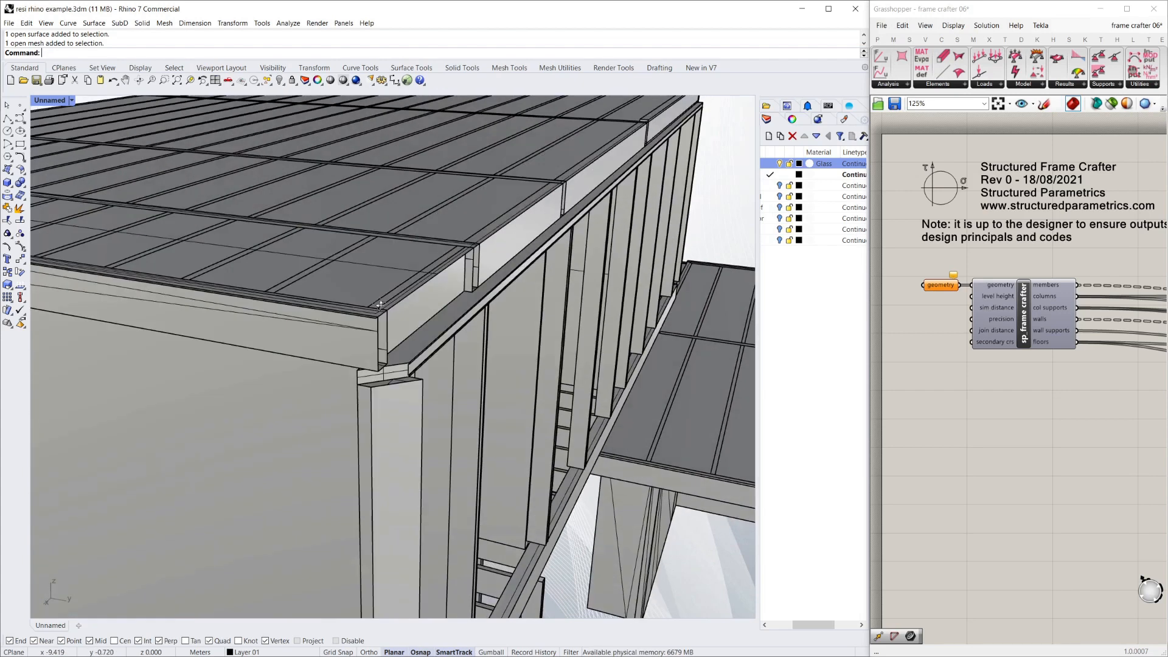
# Enable Preview on the sp_adaptive and to_stream clusters to display the timber joists
pyautogui.click(410, 379)
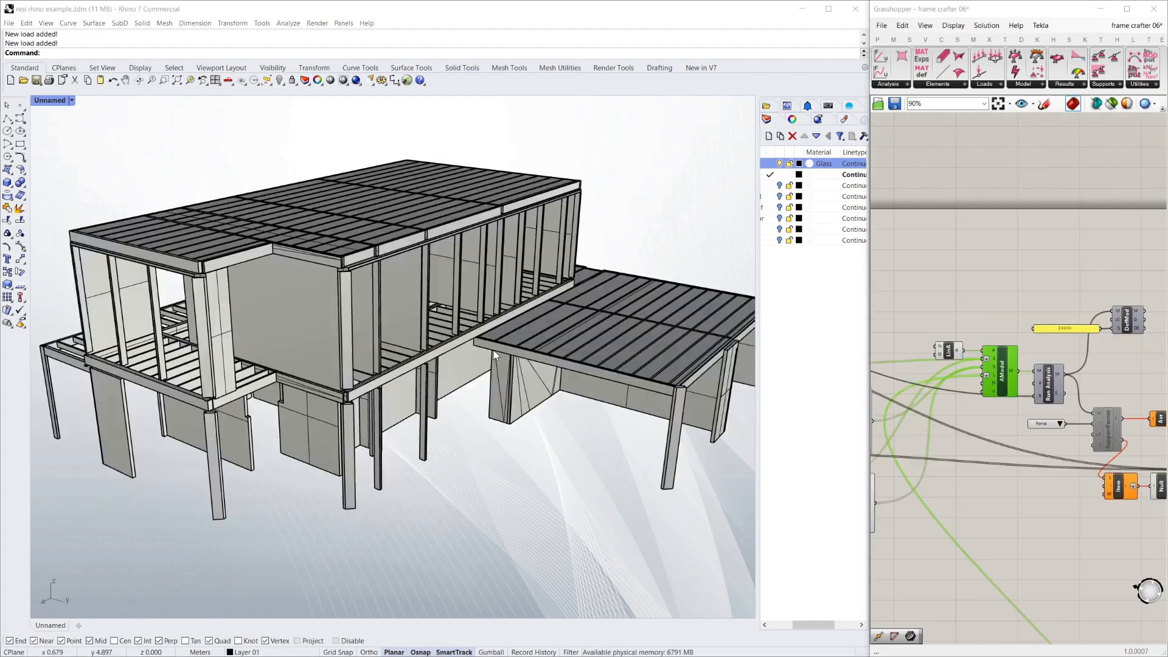
pyautogui.rightClick(1002, 375)
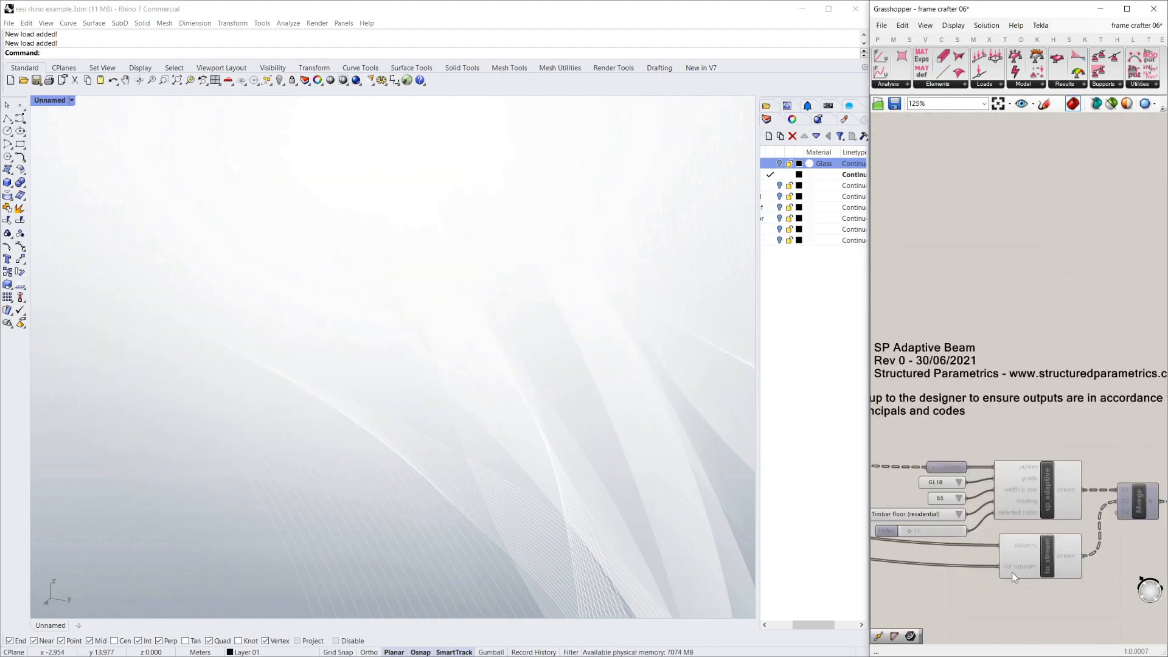
pyautogui.rightClick(1048, 486)
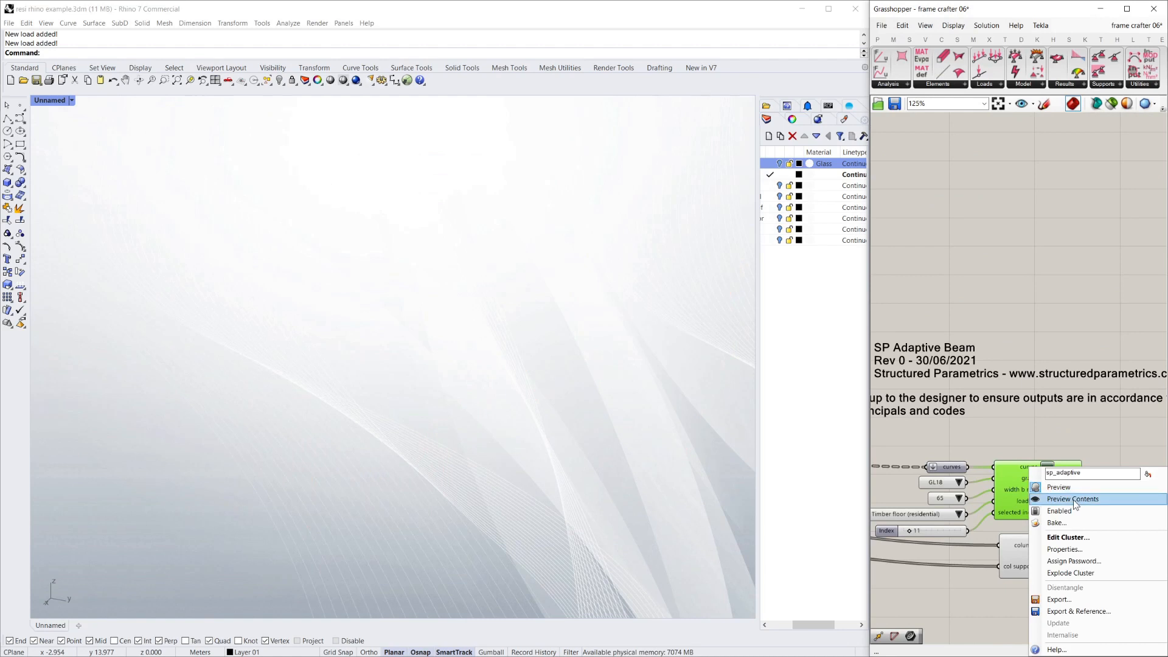
pyautogui.click(1072, 499)
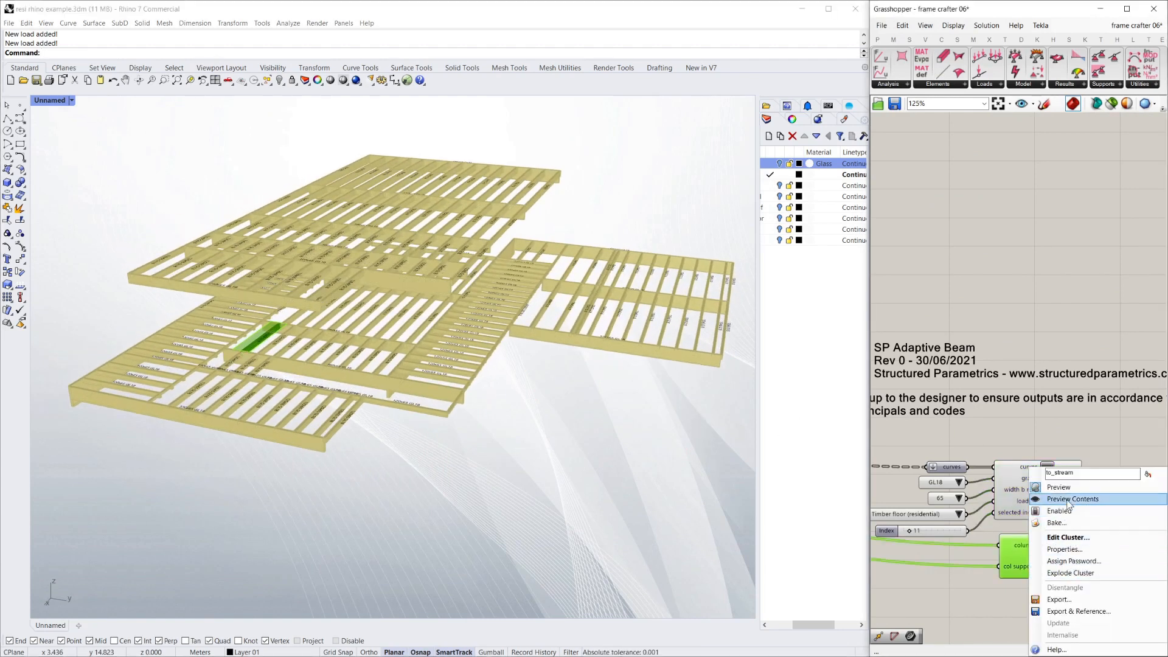
pyautogui.click(1059, 487)
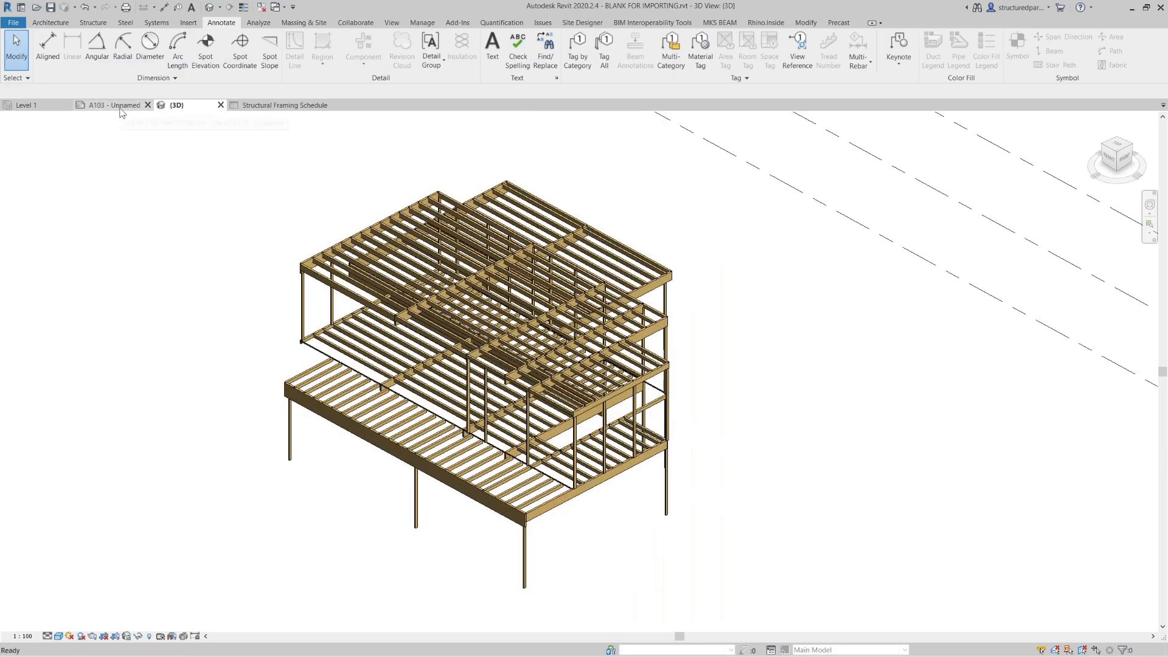
# Leave Revit's {3D} frame view for the A103 drawing sheet
pyautogui.click(113, 105)
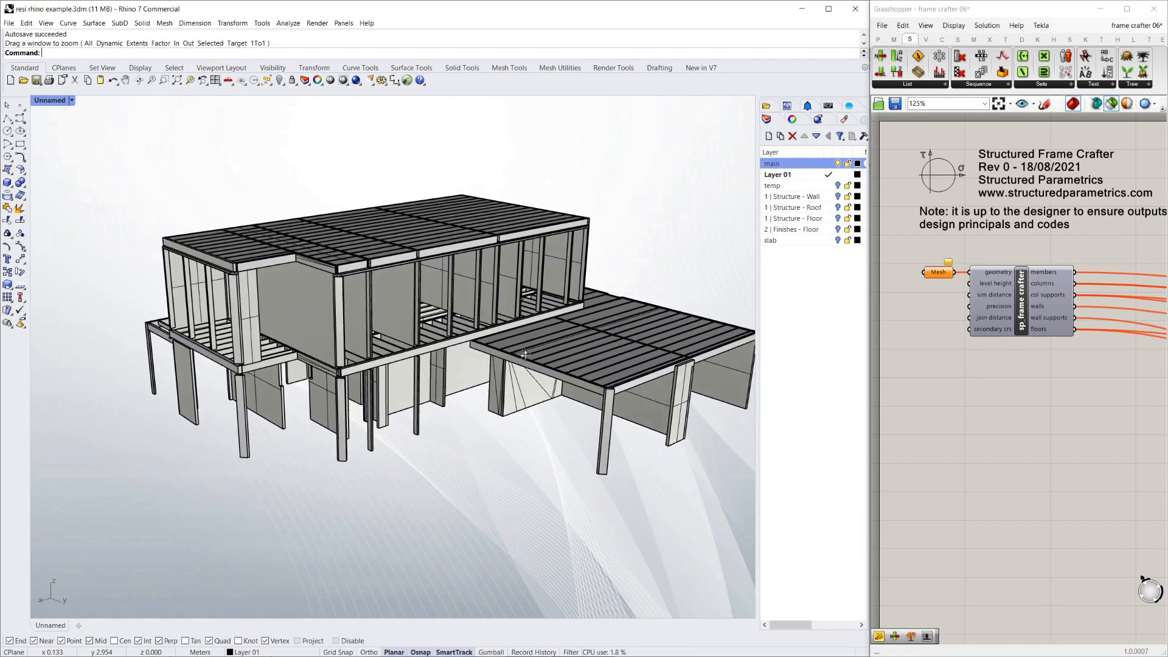
pyautogui.moveTo(522, 354); pyautogui.dragTo(275, 376)
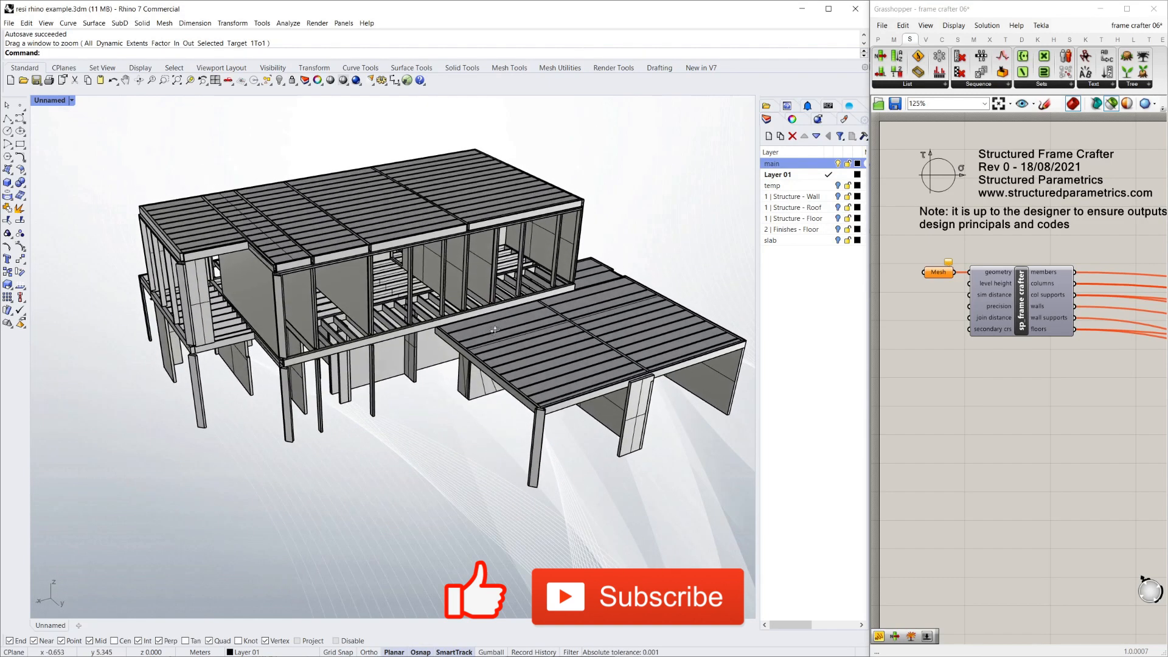
pyautogui.moveTo(492, 331); pyautogui.dragTo(470, 339)
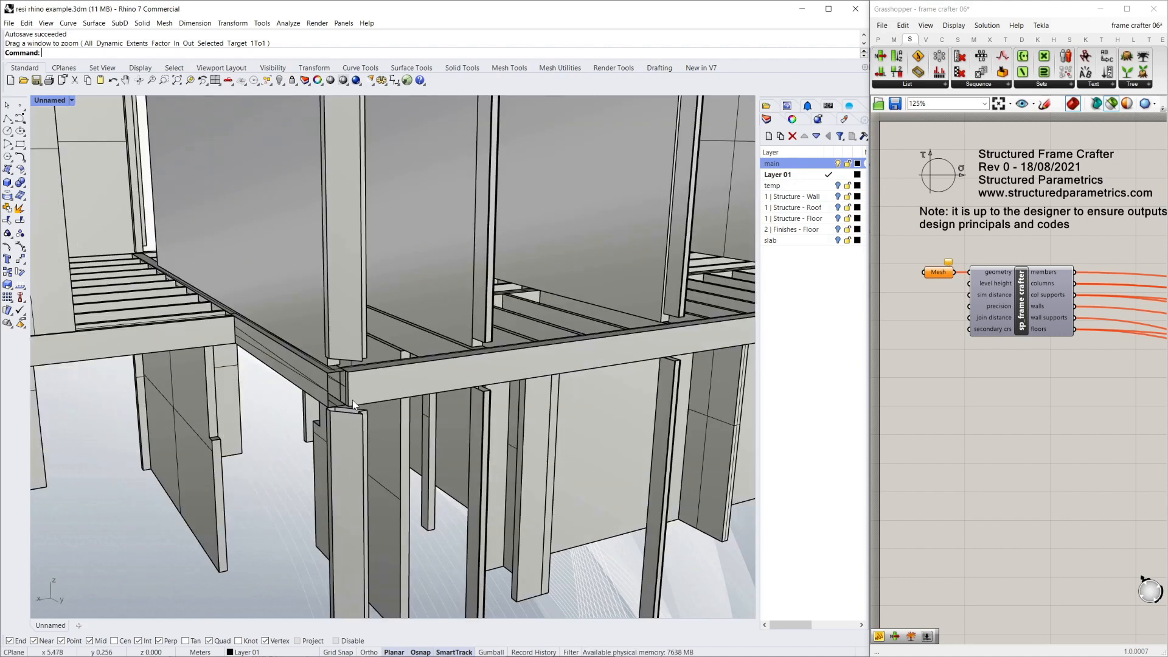
pyautogui.click(310, 383)
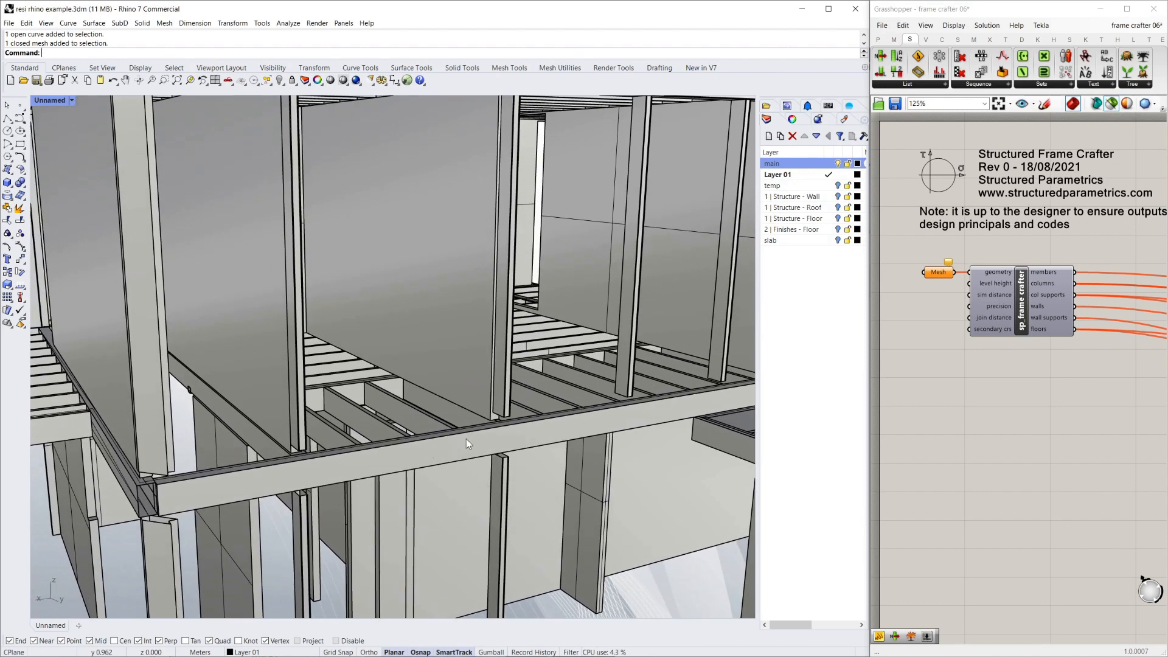
pyautogui.moveTo(465, 443); pyautogui.dragTo(345, 382)
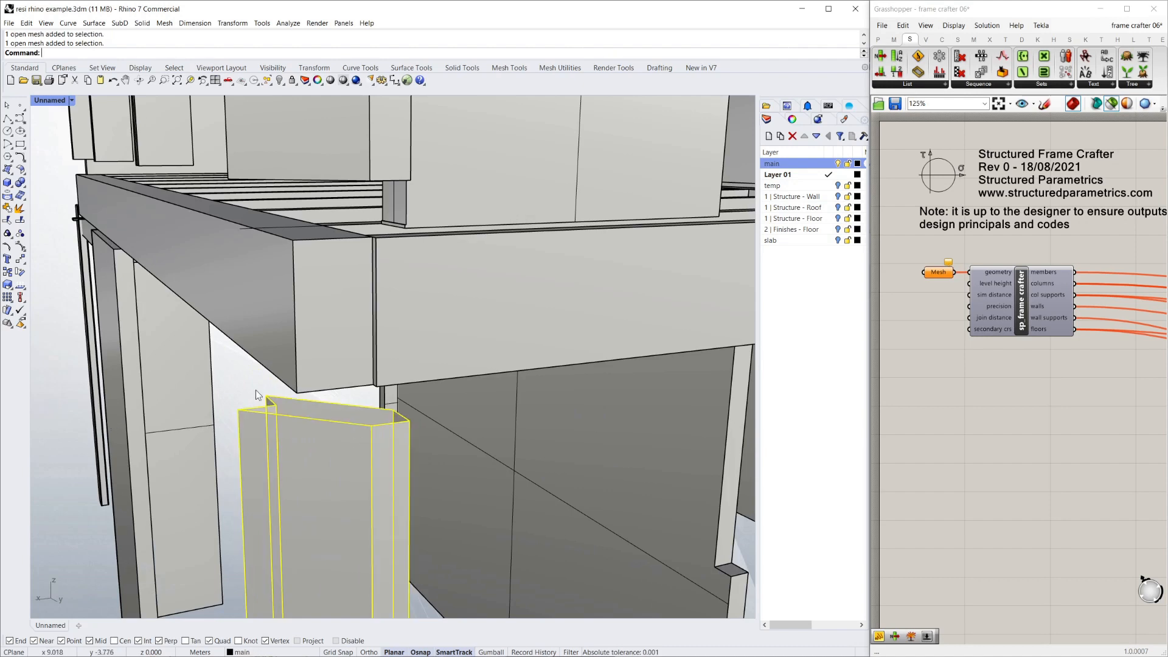
pyautogui.moveTo(351, 413)
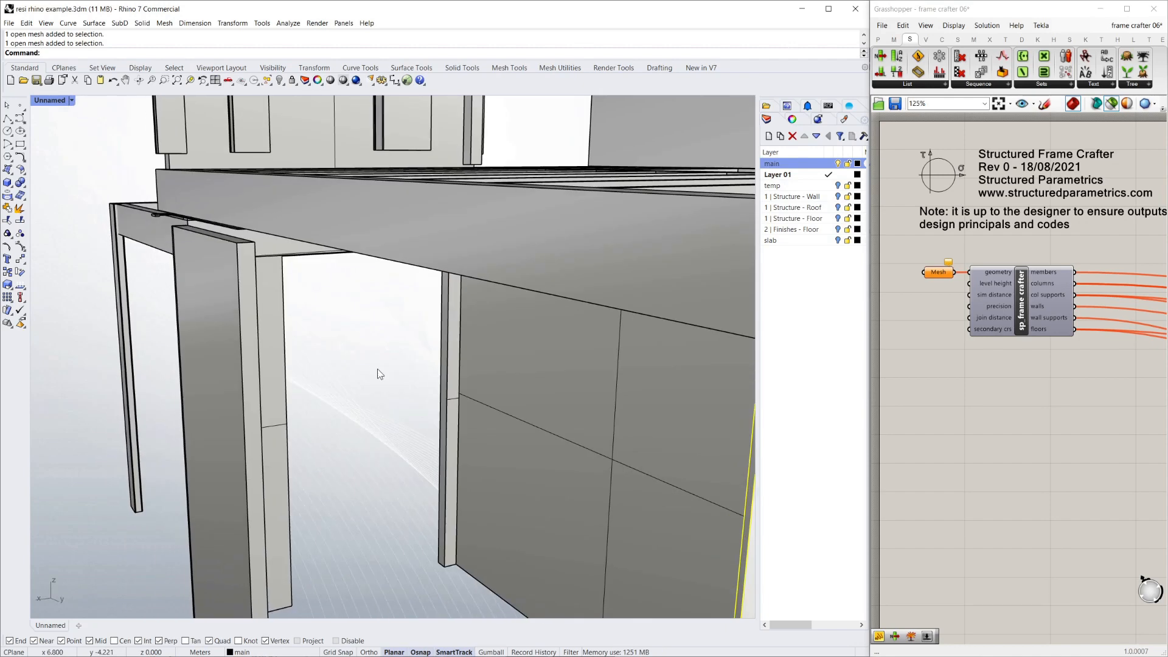
pyautogui.moveTo(376, 373); pyautogui.dragTo(584, 439)
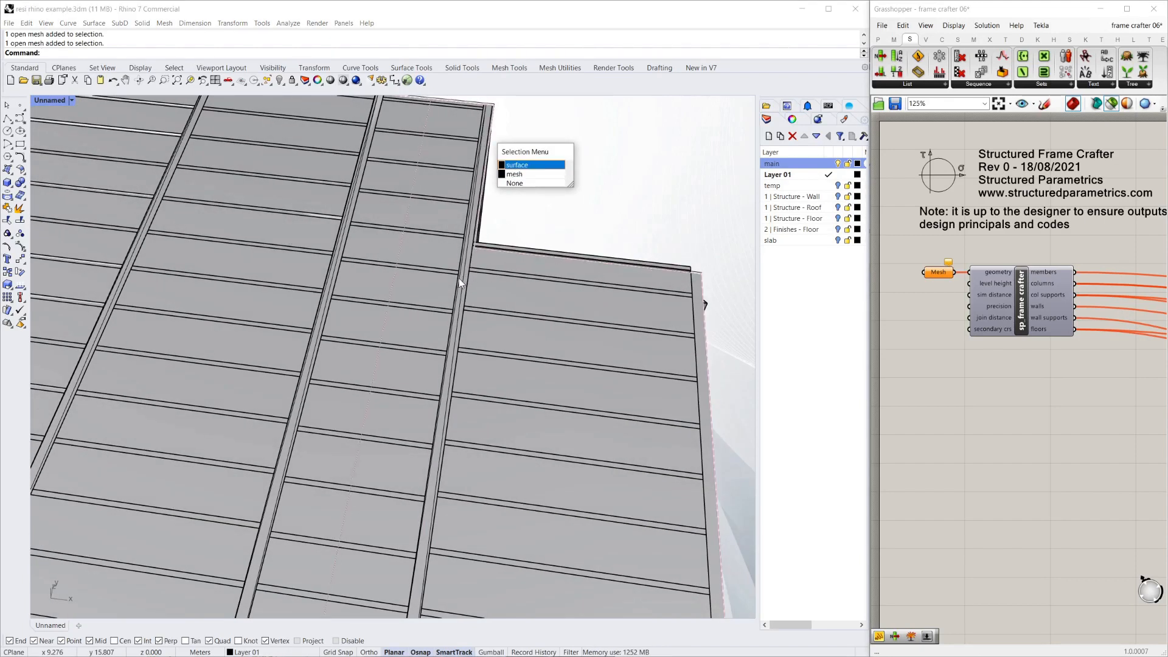
pyautogui.click(525, 164)
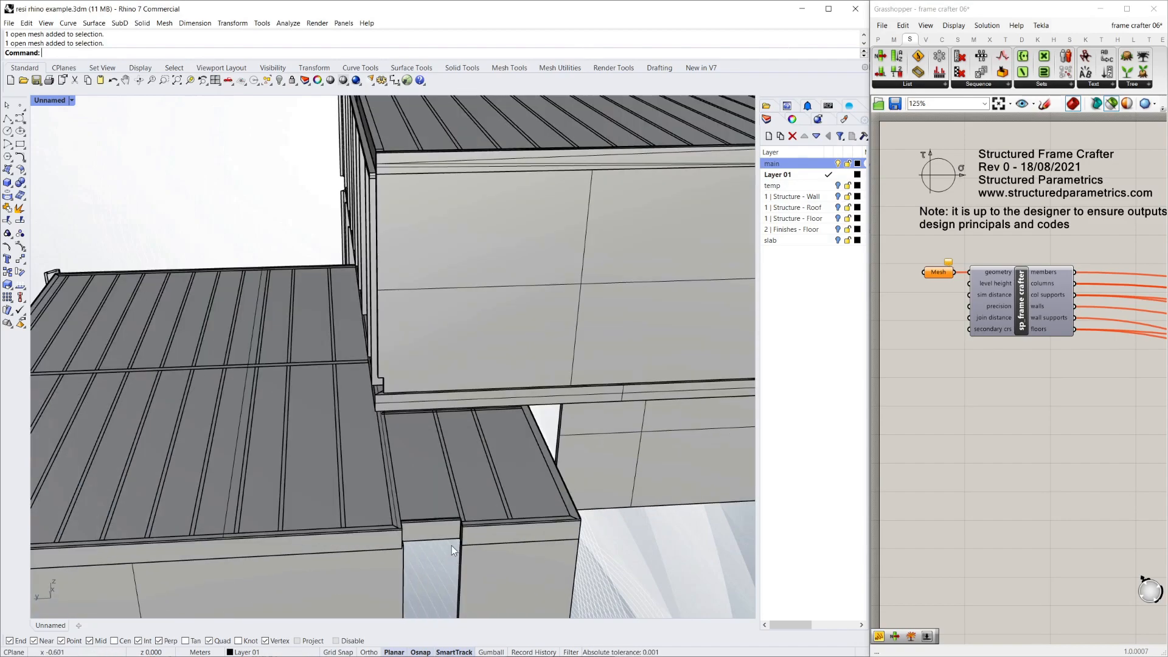
pyautogui.moveTo(447, 551); pyautogui.dragTo(393, 423)
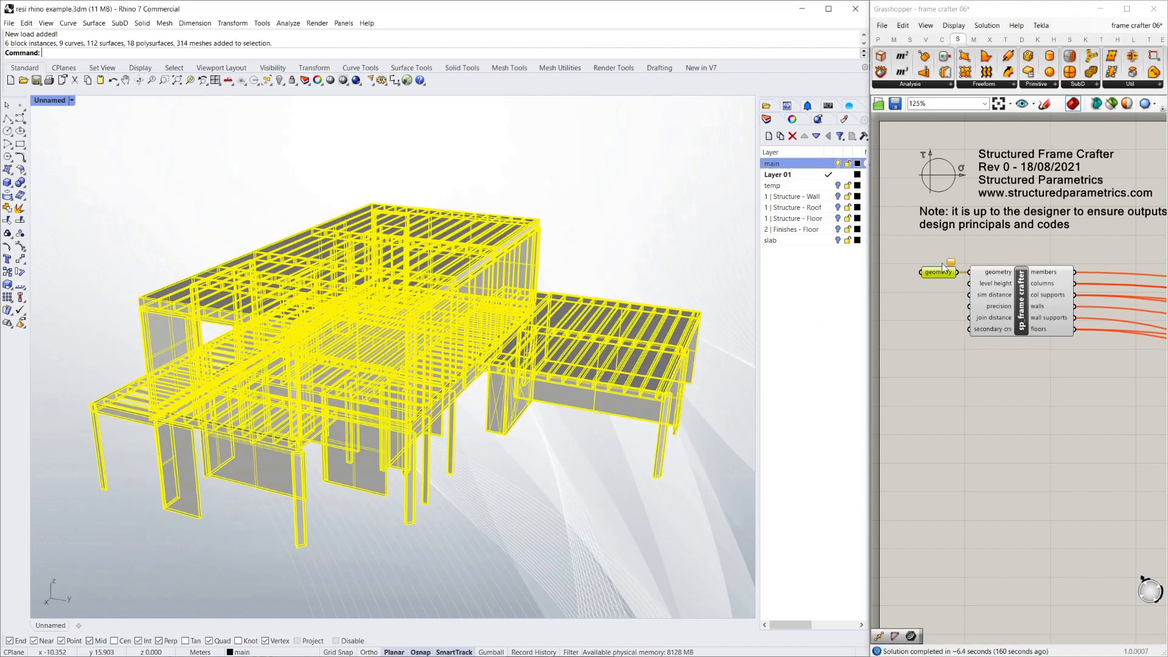
# Assign the selected house geometry to the geometry parameter with Set Multiple Meshes
pyautogui.rightClick(937, 272)
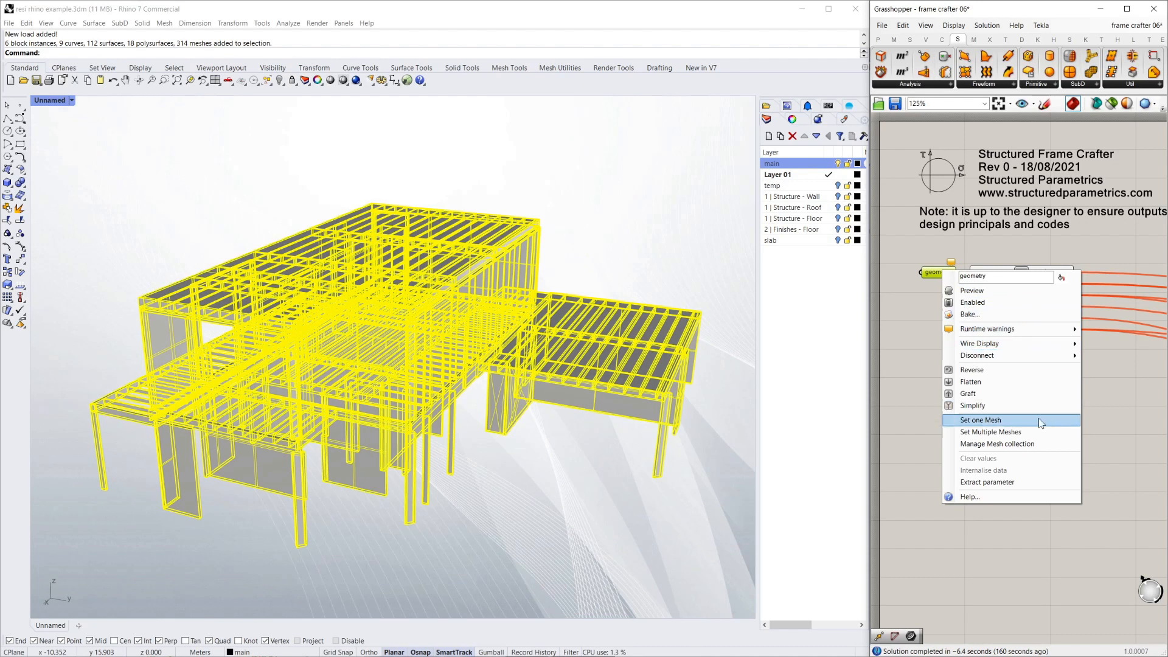
pyautogui.click(980, 420)
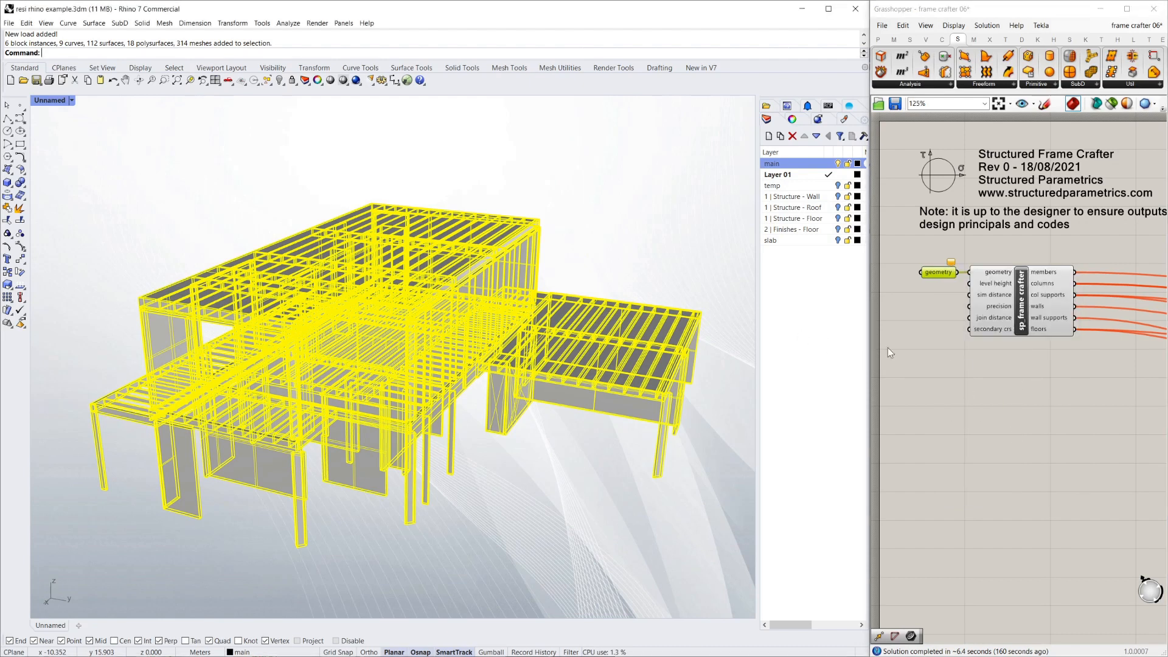
pyautogui.moveTo(569, 240)
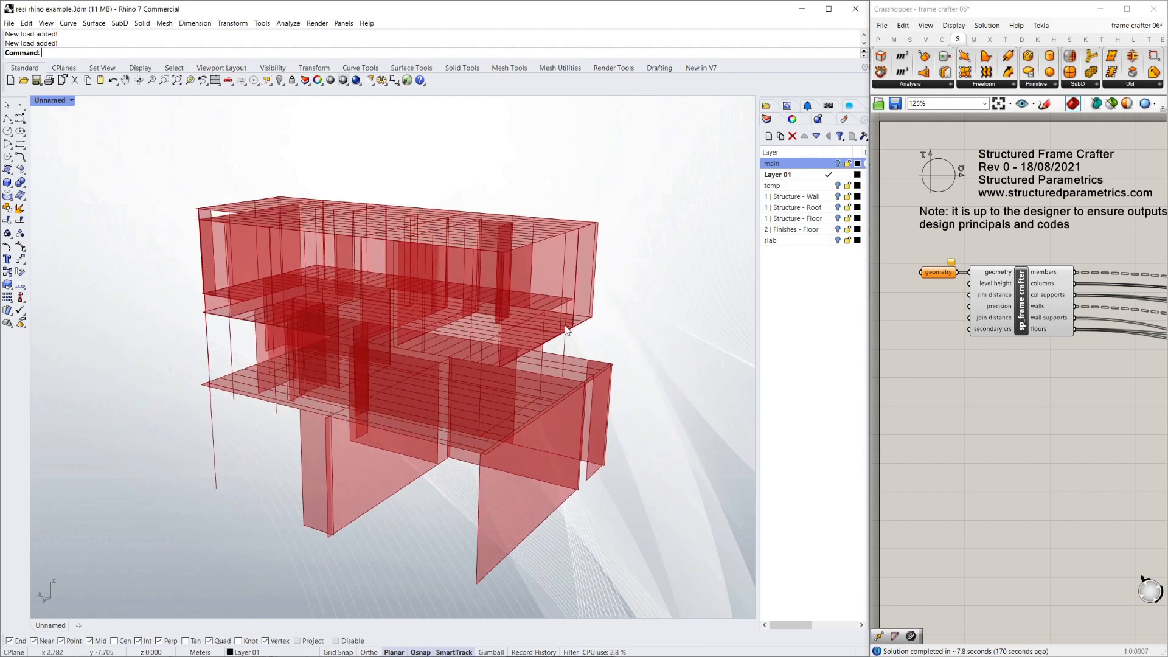
# Orbit the viewport to inspect the red frame crafter preview
pyautogui.moveTo(567, 331); pyautogui.dragTo(581, 380)
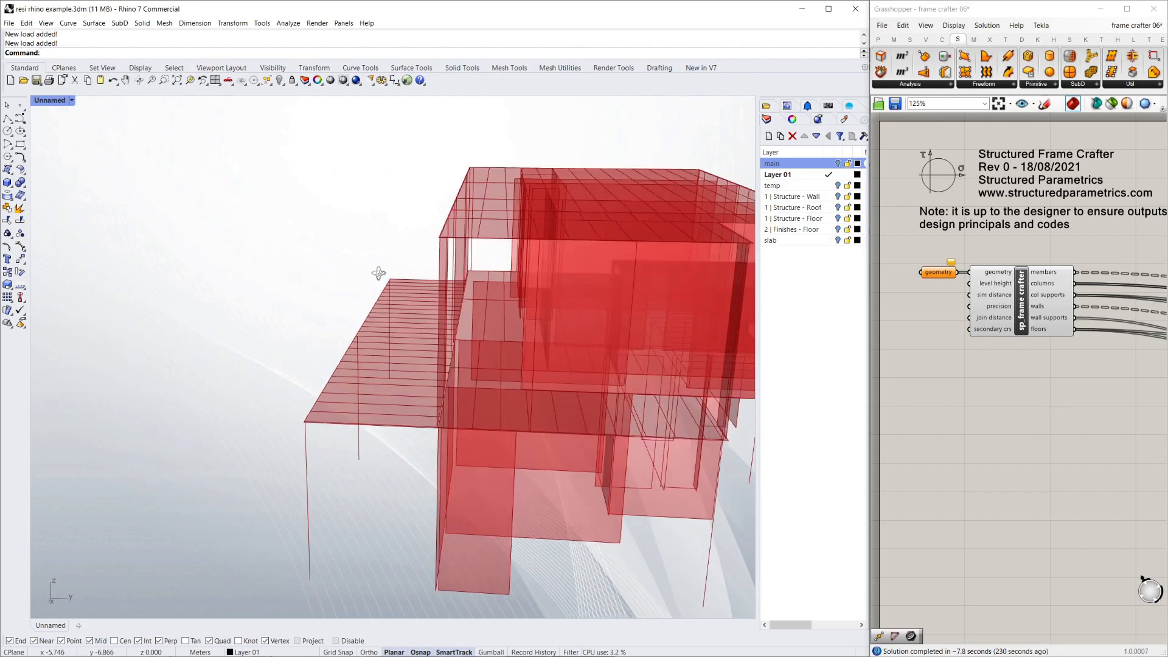
pyautogui.moveTo(378, 273); pyautogui.dragTo(447, 371)
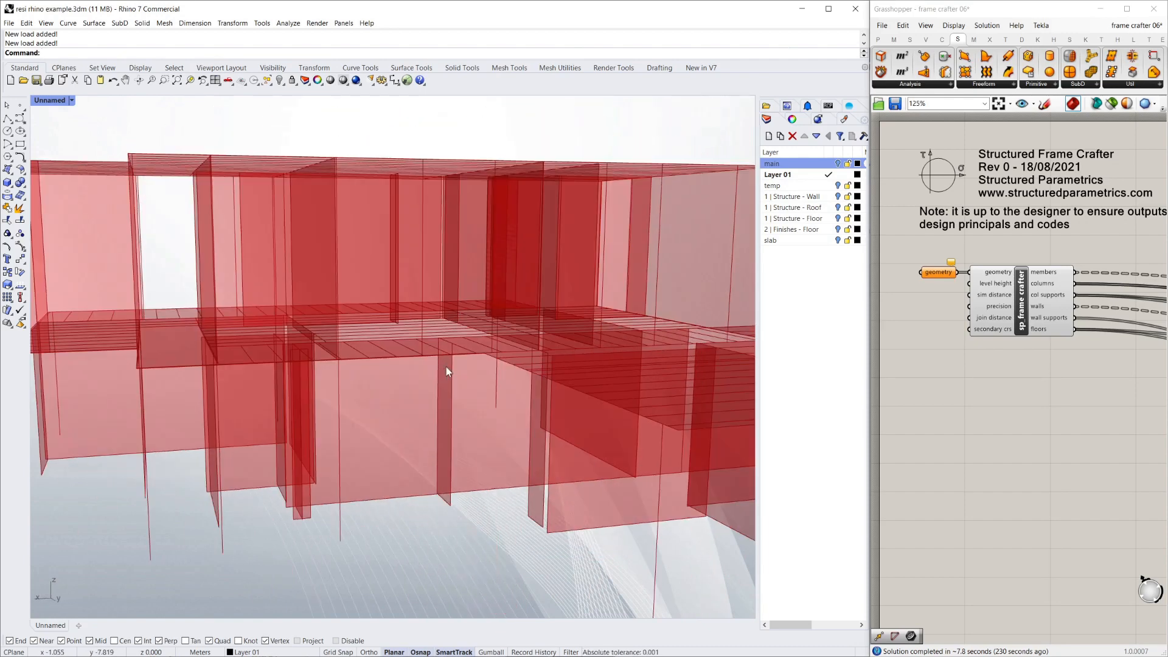
pyautogui.moveTo(447, 371); pyautogui.dragTo(408, 356)
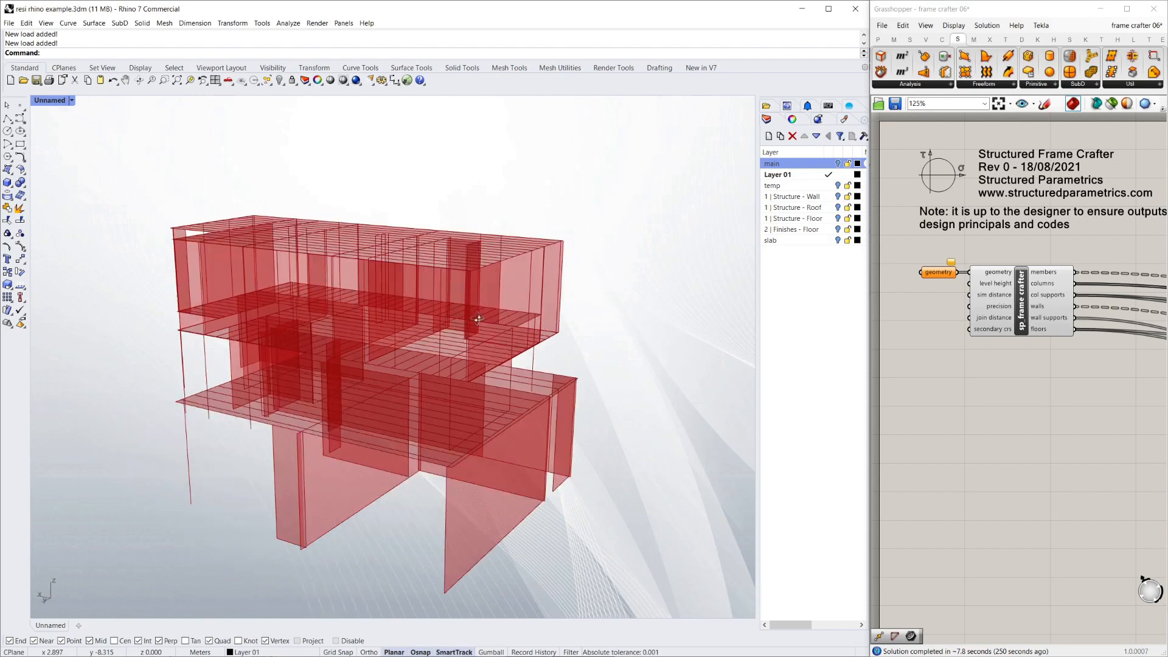
pyautogui.moveTo(477, 321); pyautogui.dragTo(570, 305)
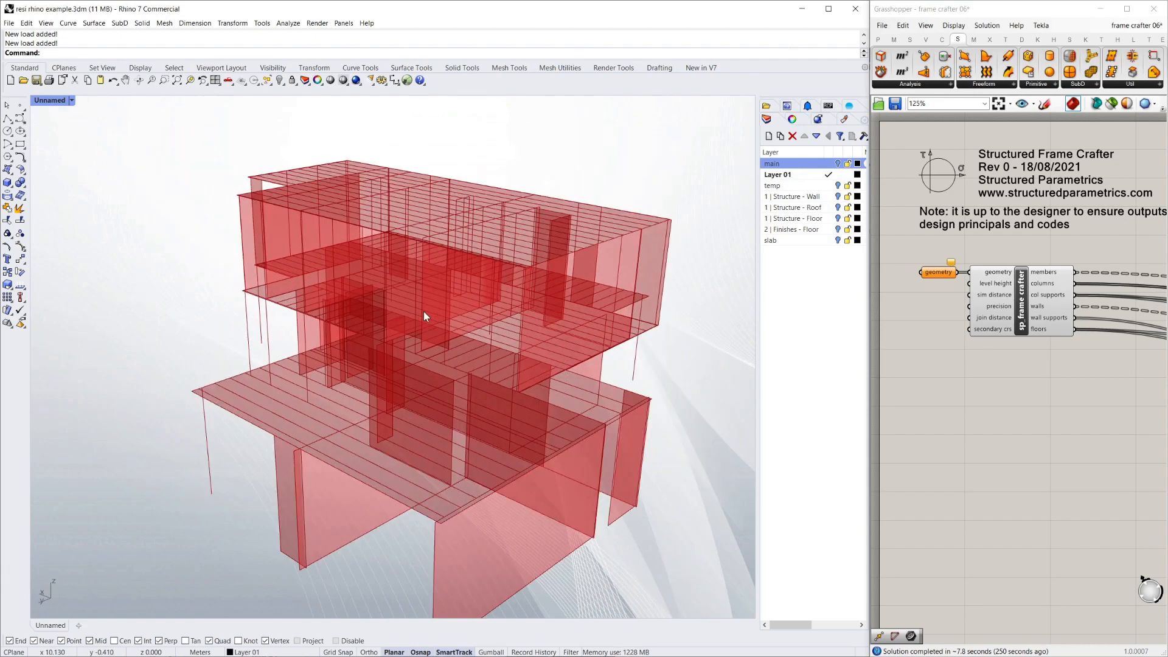
pyautogui.moveTo(424, 317); pyautogui.dragTo(339, 335)
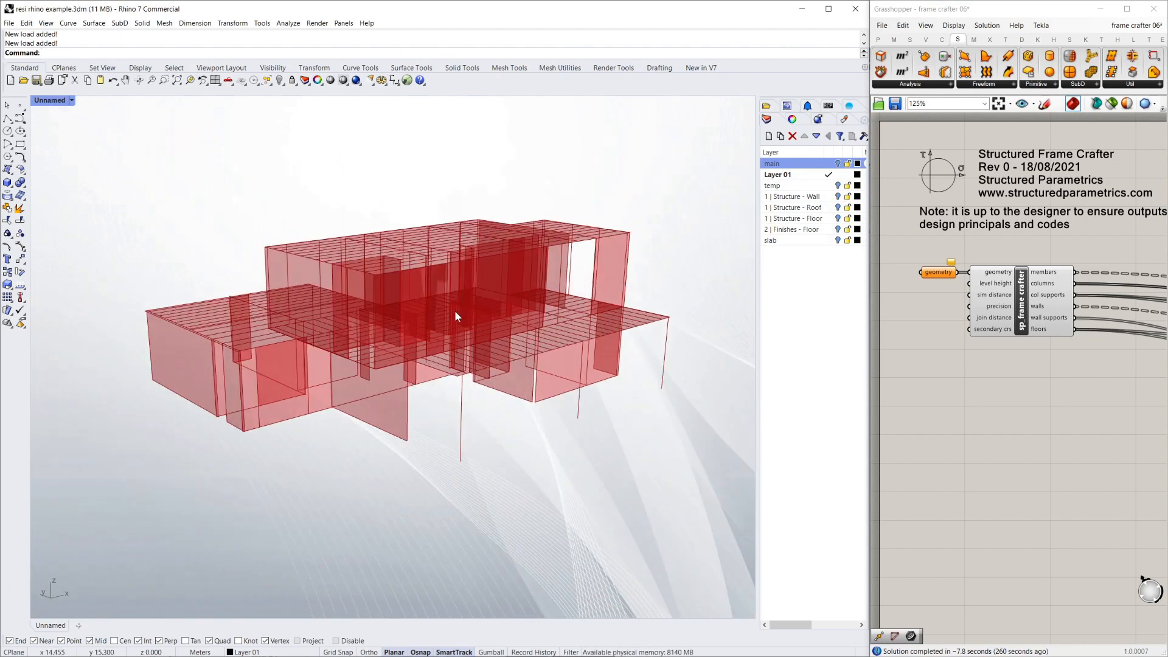
pyautogui.moveTo(556, 295)
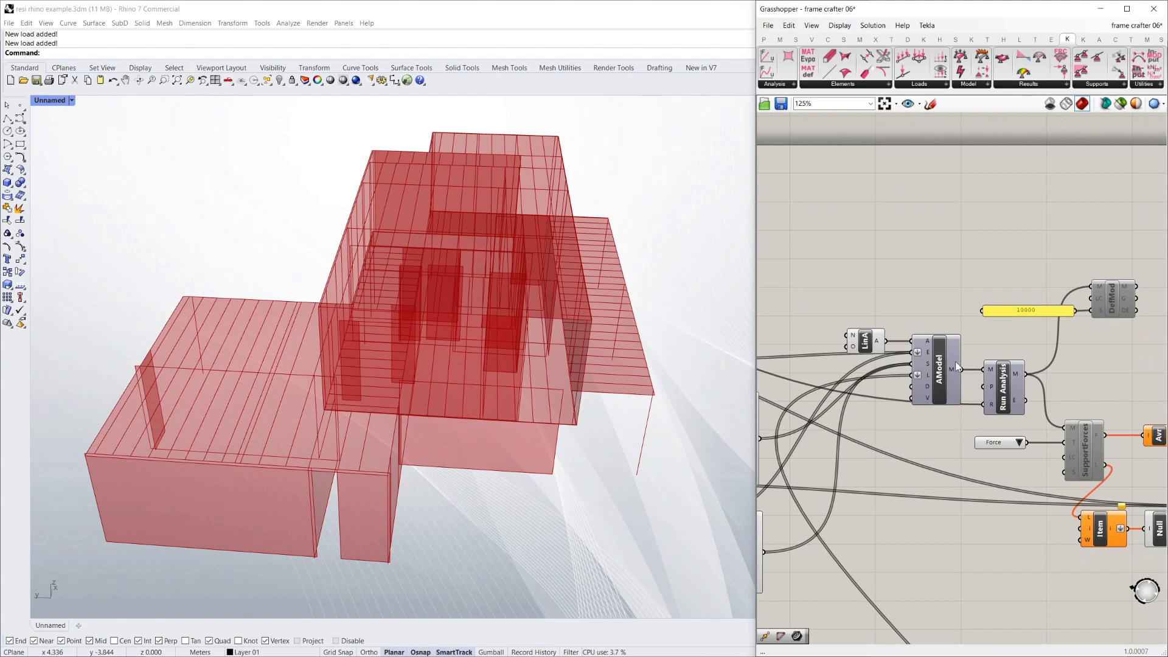
# Preview the AModel analysis model and orbit around its supports, elements and columns
pyautogui.rightClick(937, 369)
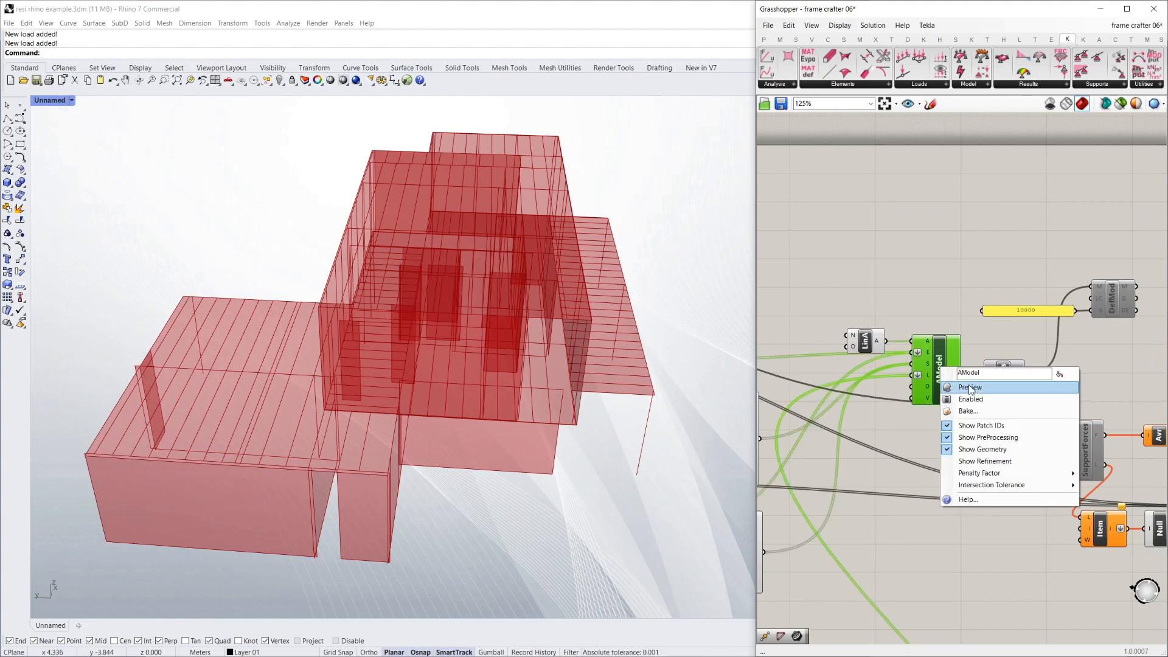
pyautogui.click(970, 387)
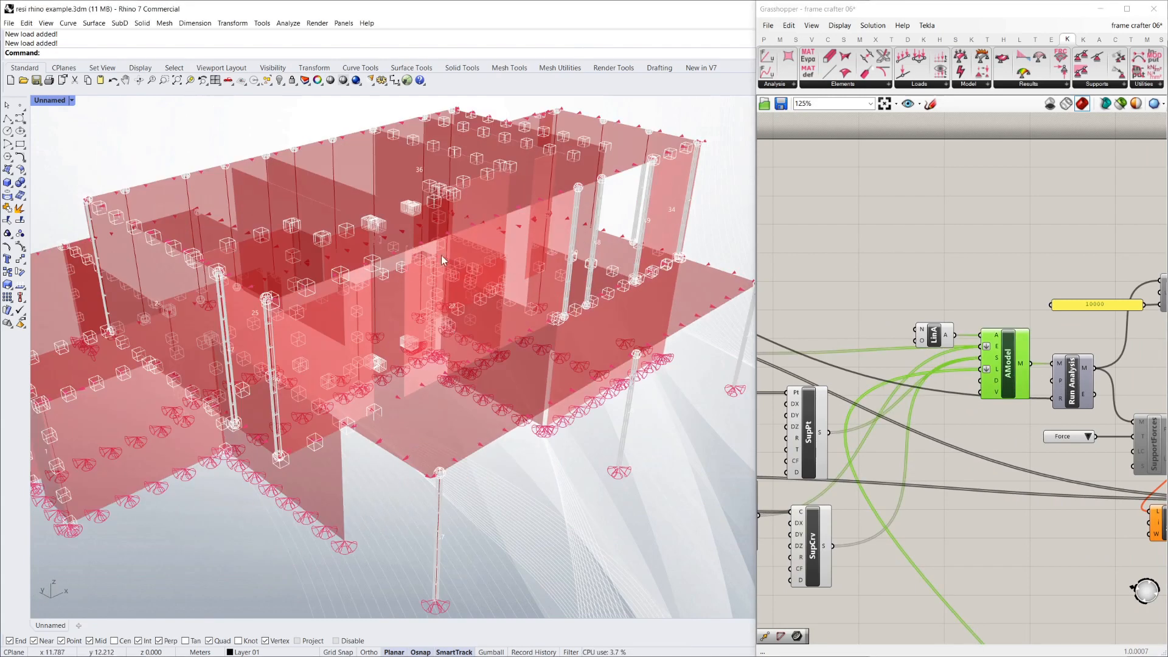
pyautogui.moveTo(439, 261); pyautogui.dragTo(414, 384)
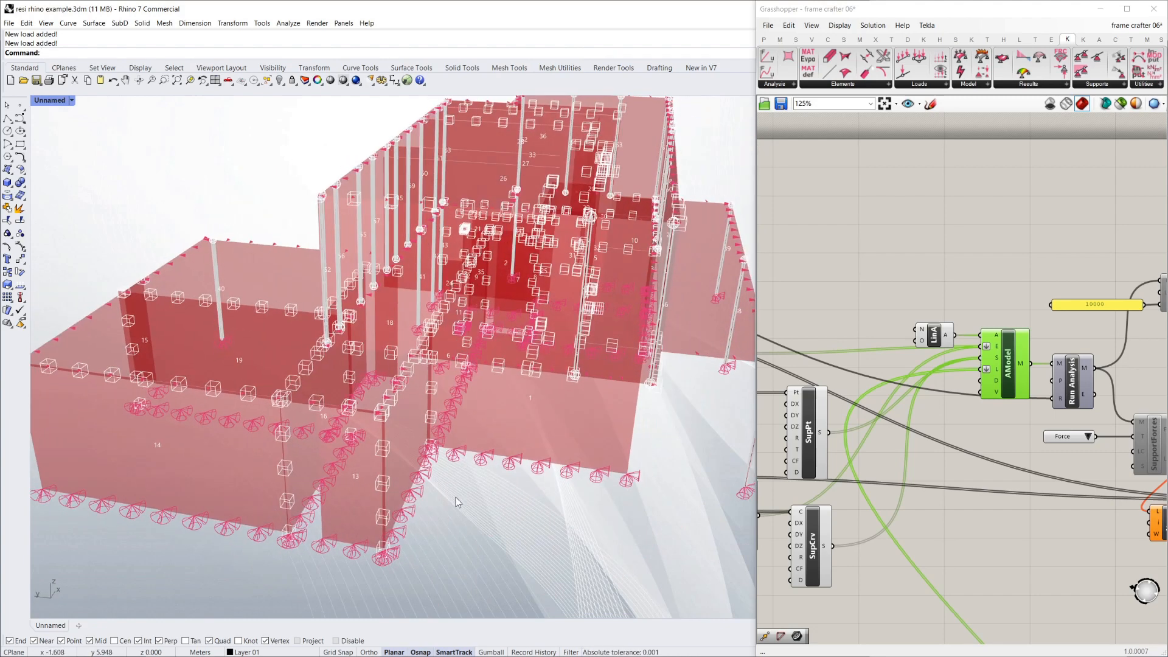
pyautogui.moveTo(455, 501); pyautogui.dragTo(582, 445)
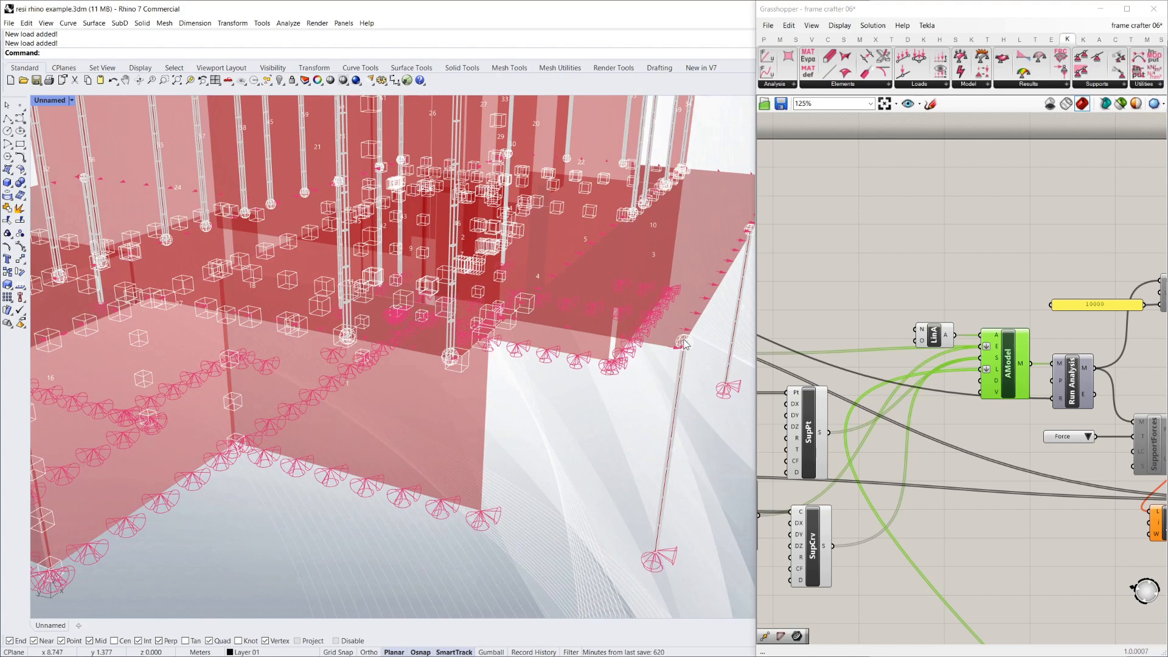
pyautogui.moveTo(688, 353)
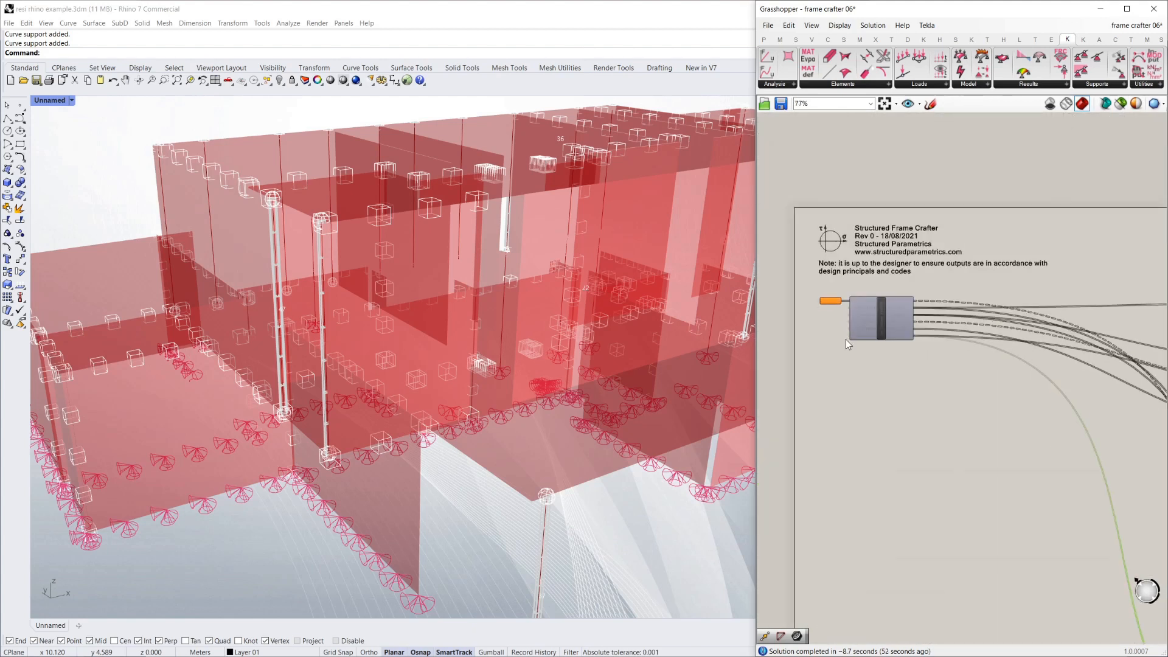
# Preview the Autowind load faces, set wind from the South, then reopen the direction list
pyautogui.scroll(-3)
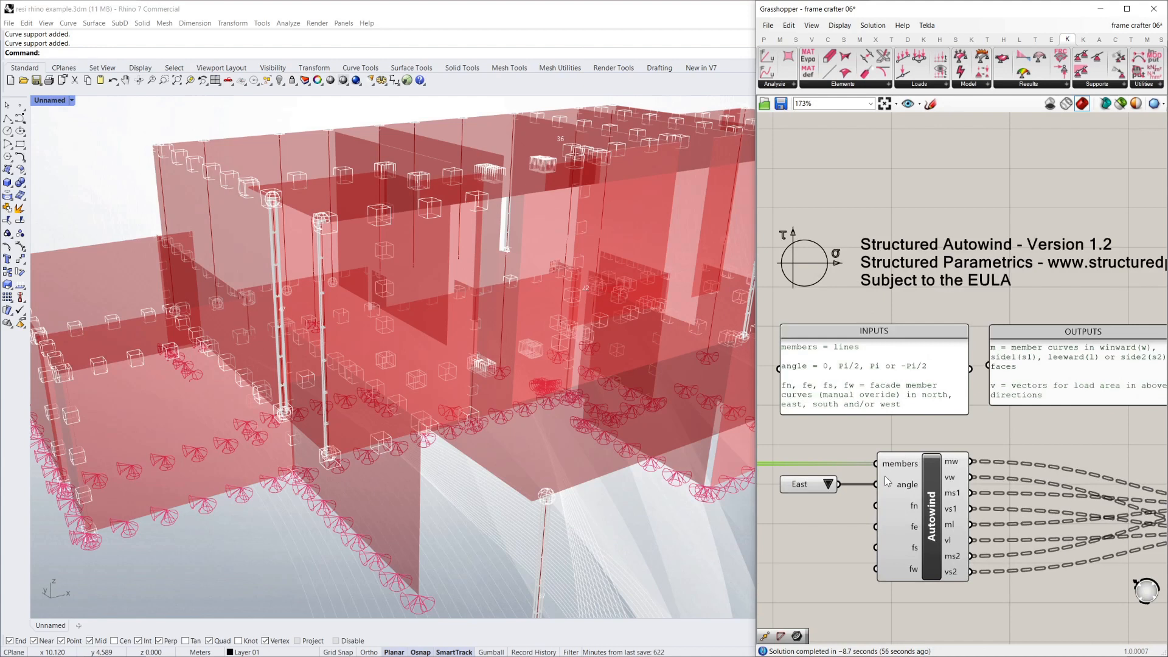
pyautogui.scroll(-3)
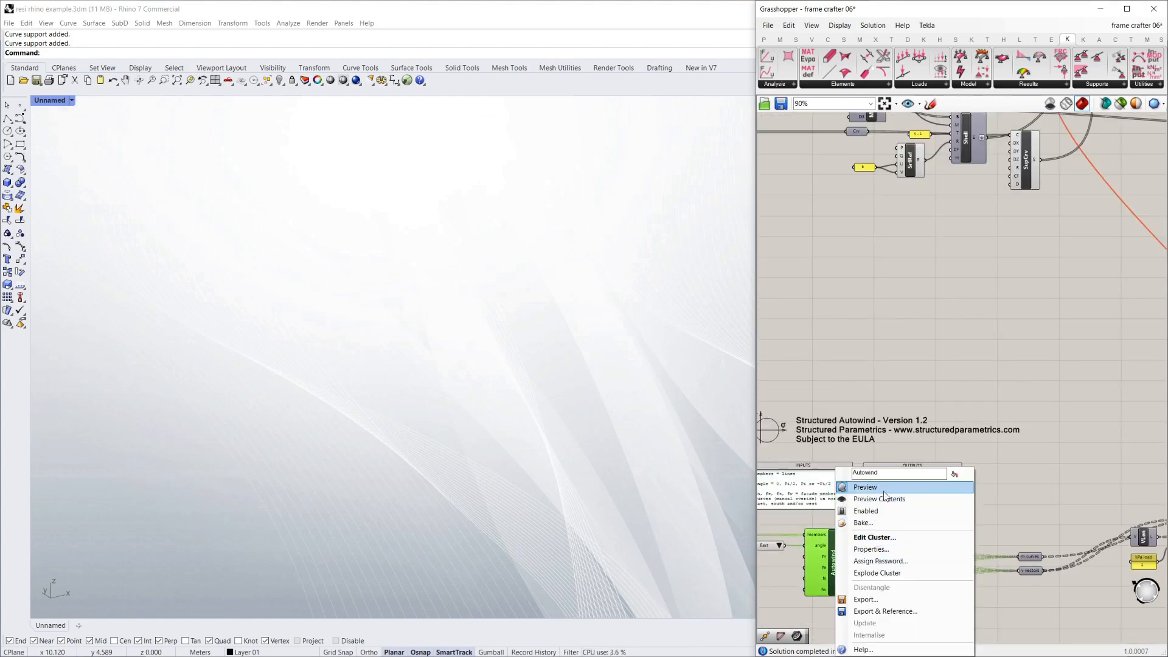
pyautogui.click(865, 486)
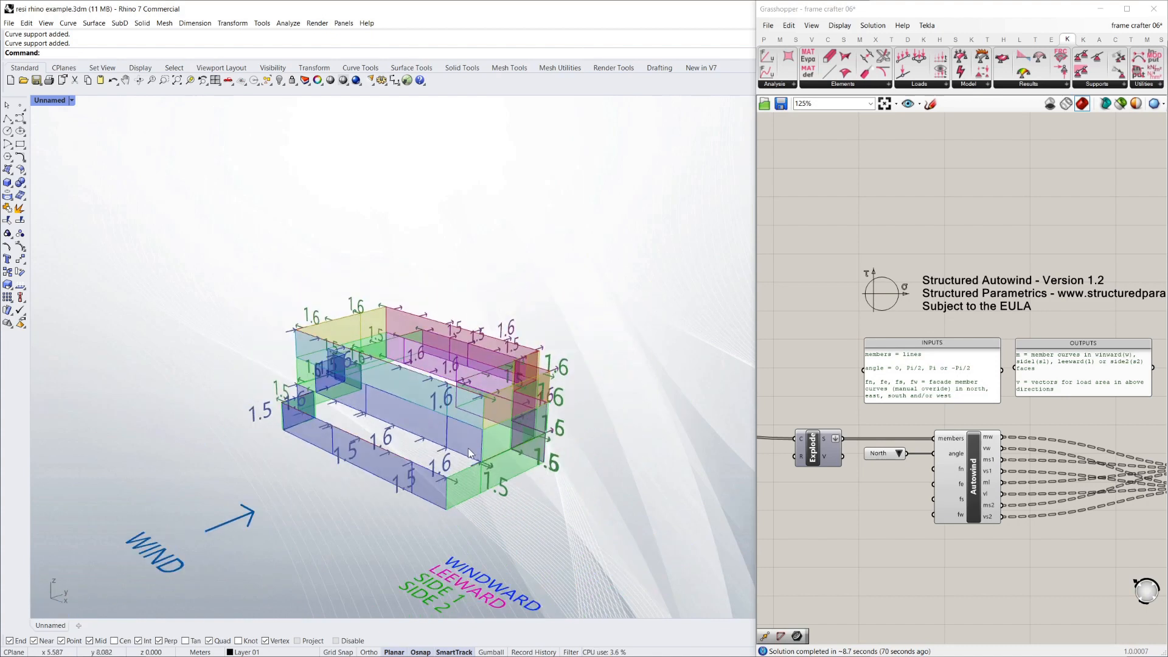
pyautogui.click(906, 454)
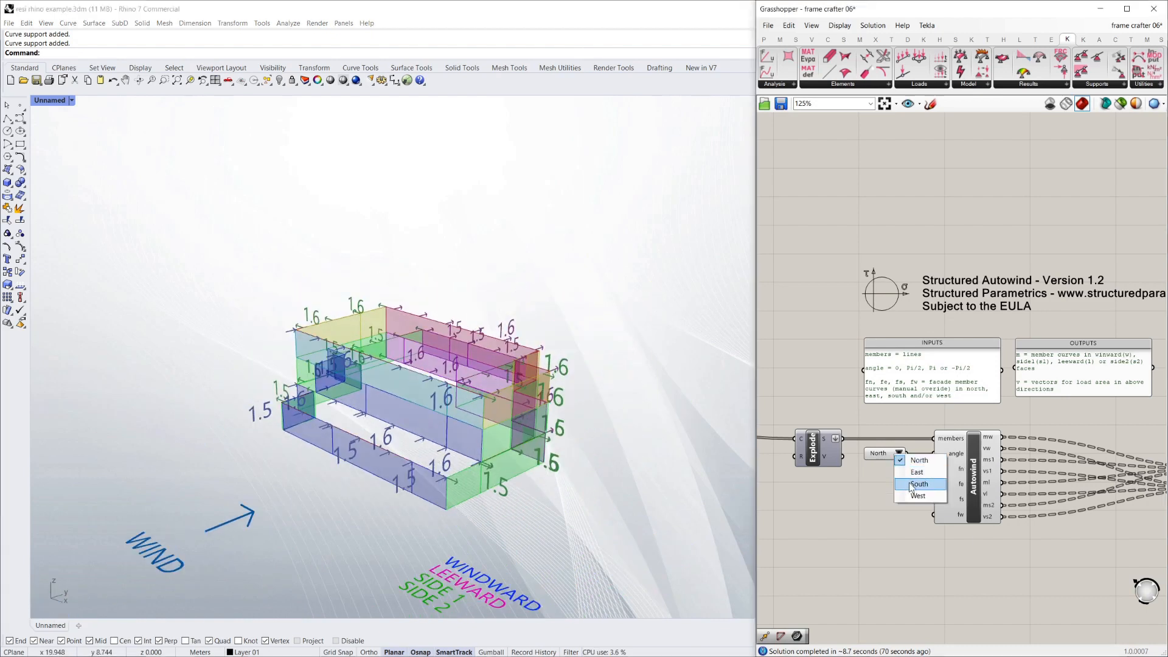
pyautogui.click(920, 484)
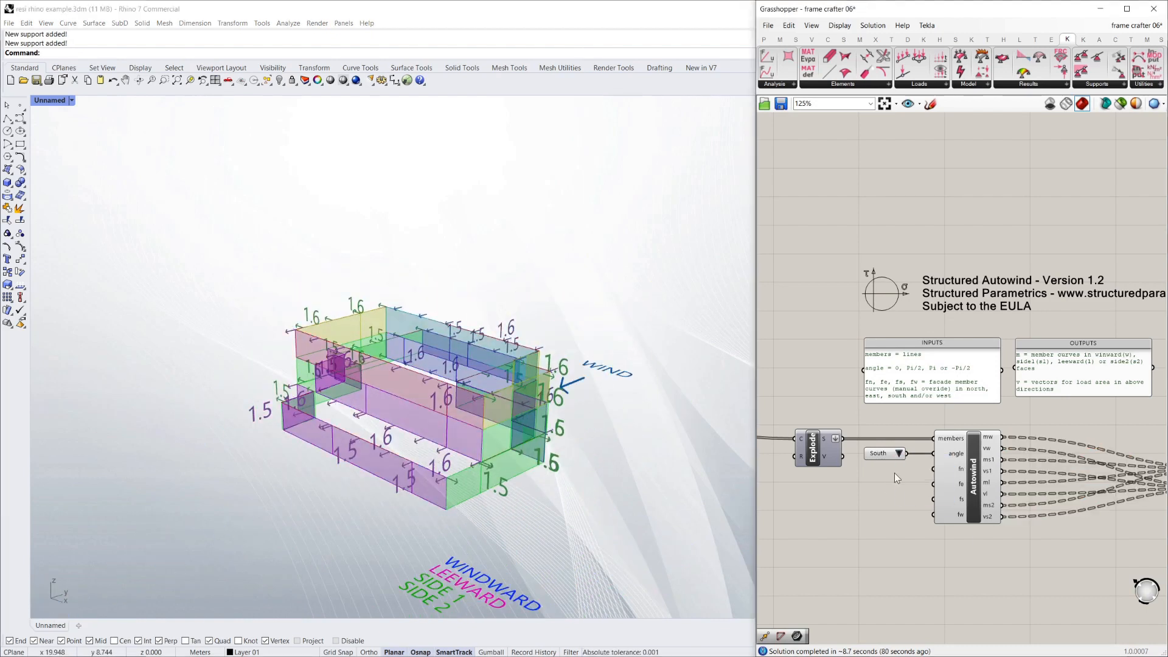
pyautogui.click(900, 453)
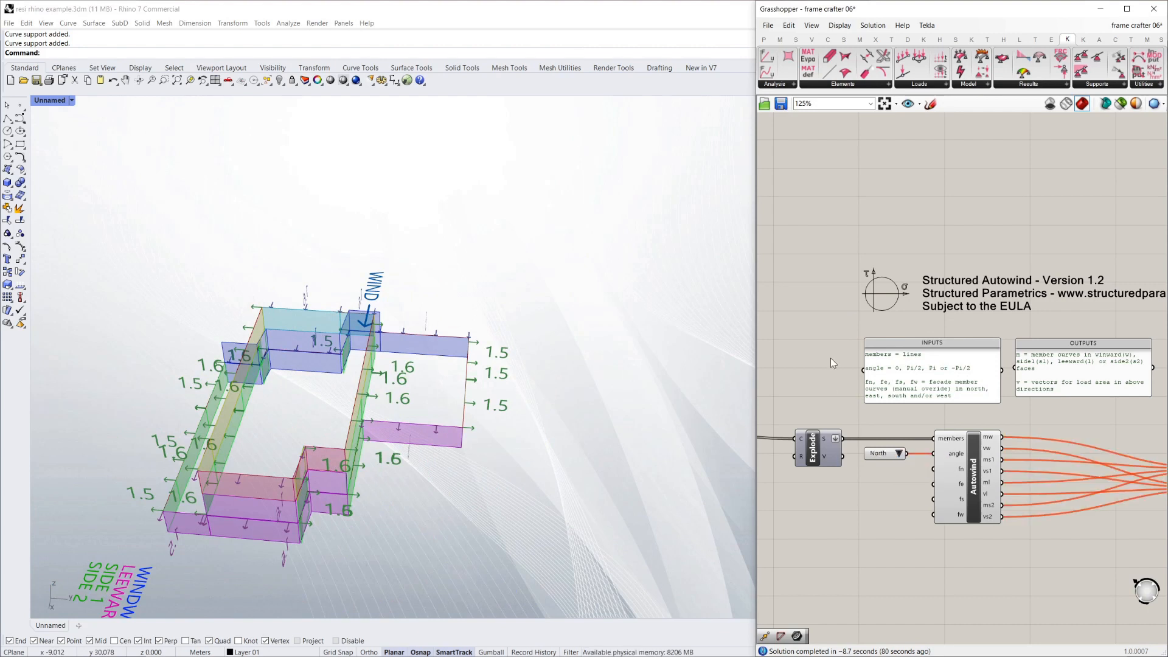
# Scroll past the CrvLoad and kPa components to the Run toggle and Analysis completed
pyautogui.scroll(-3)
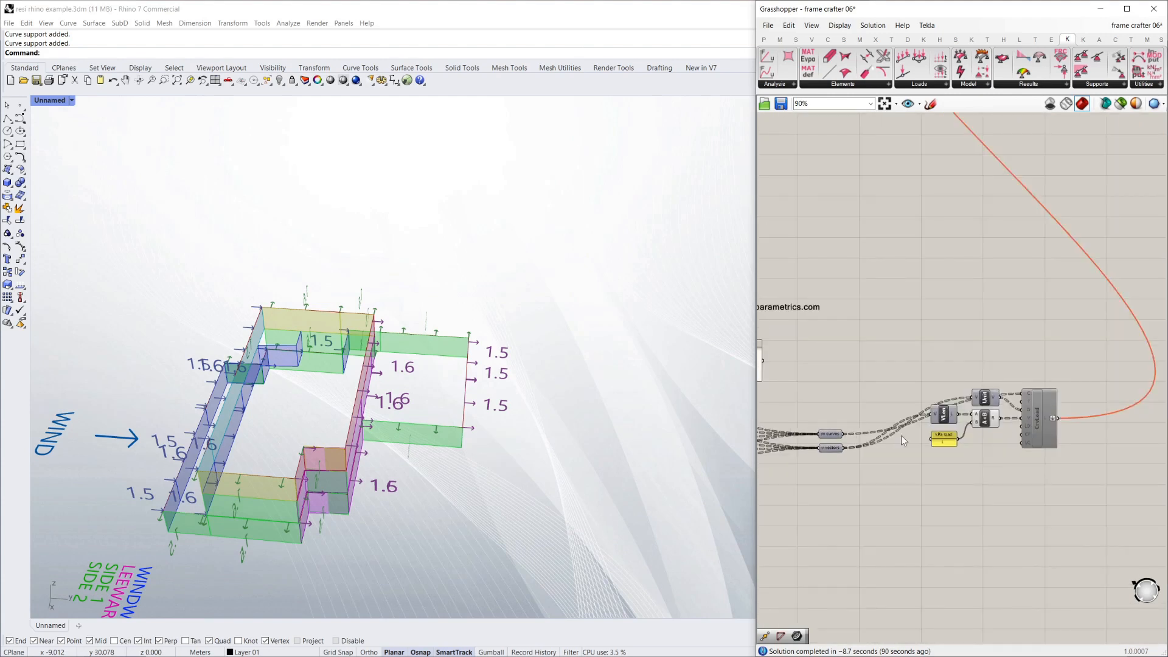
pyautogui.scroll(3)
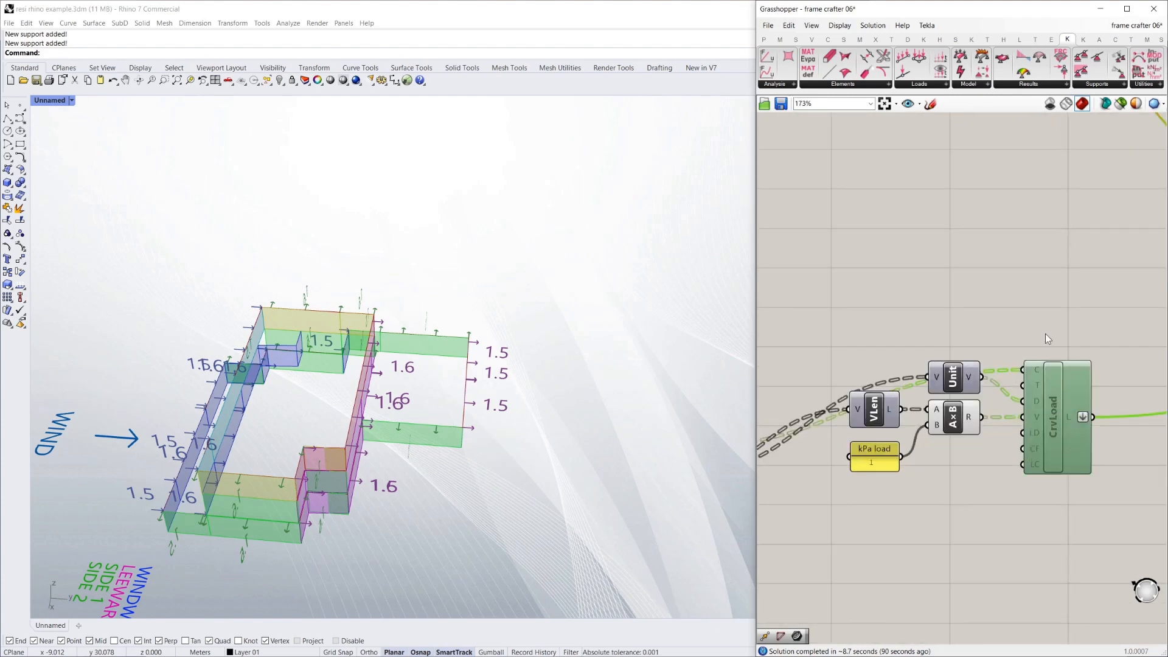
pyautogui.scroll(-3)
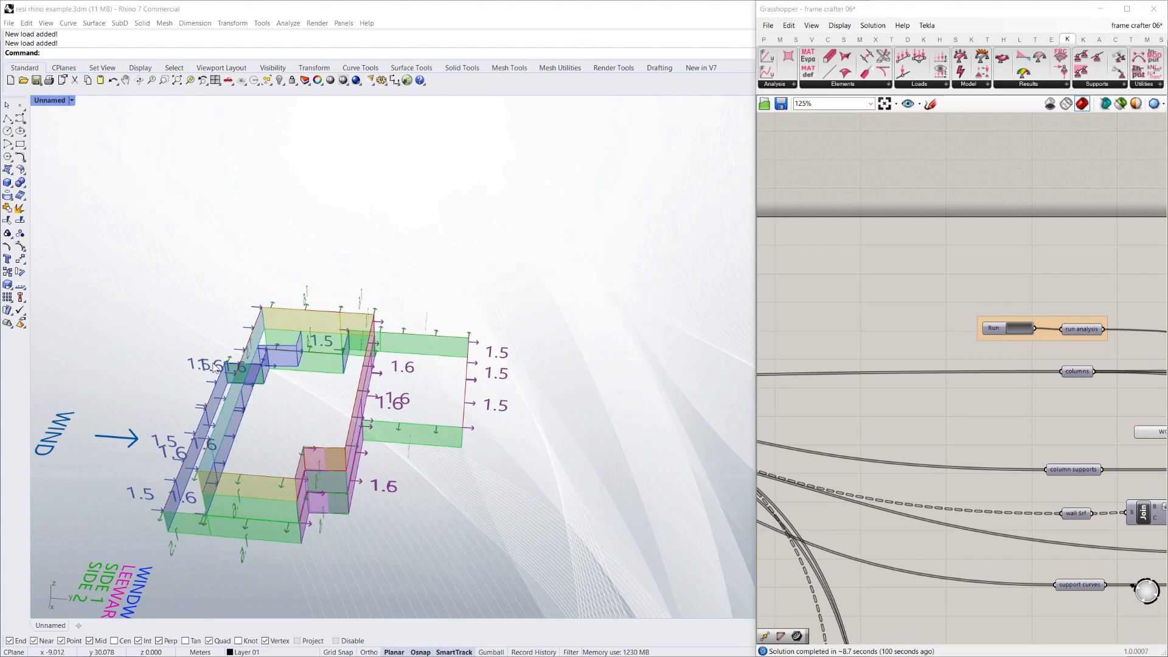
pyautogui.moveTo(864, 337)
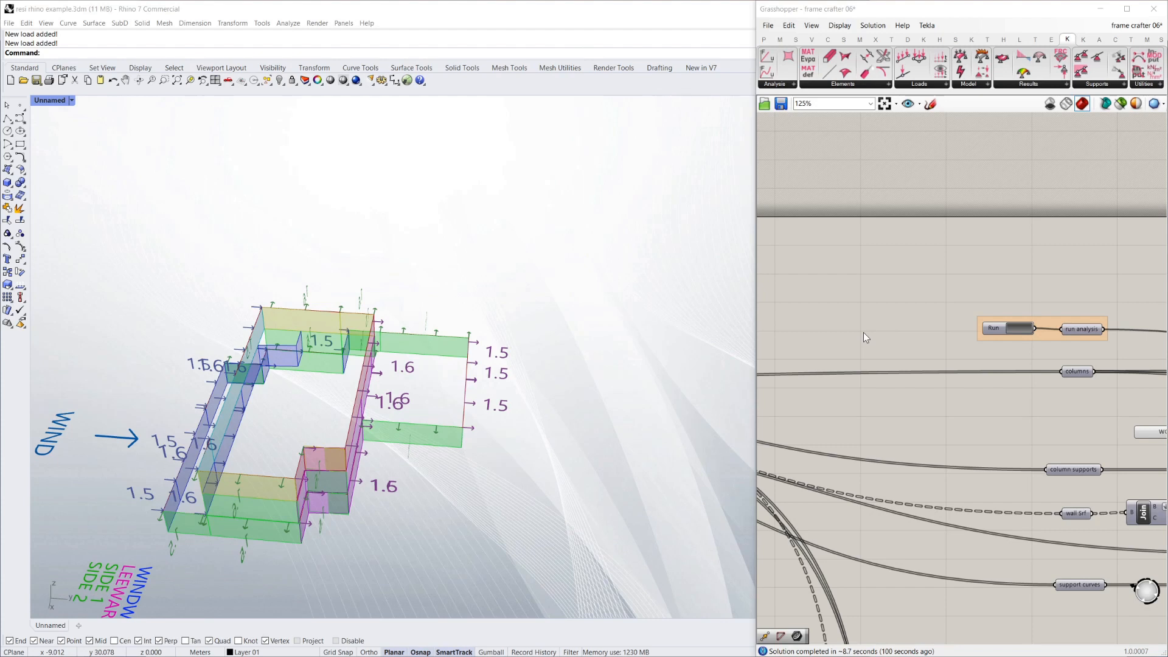
pyautogui.moveTo(917, 340)
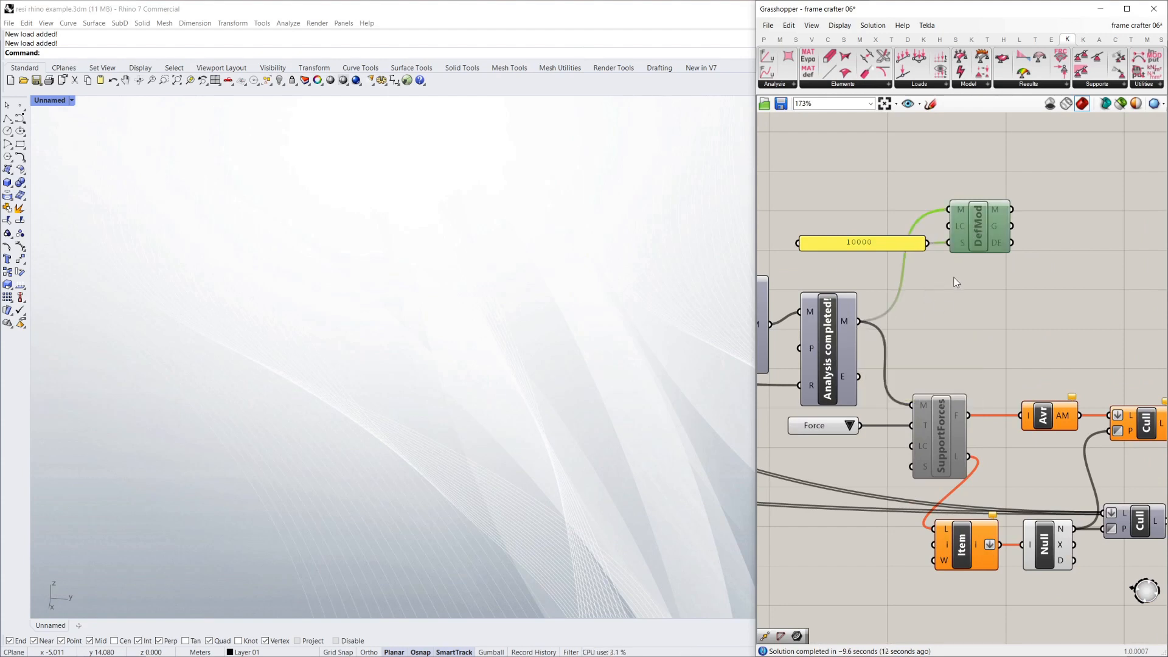
# Enable the DefMod component and orbit to view the deflected frame
pyautogui.rightClick(977, 226)
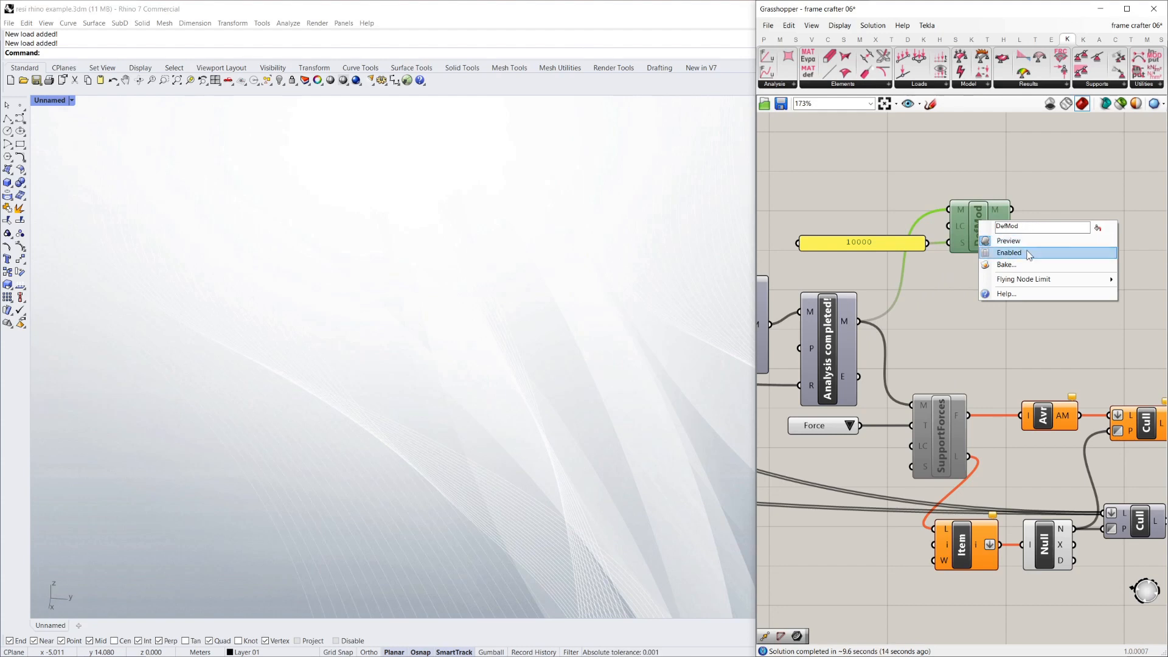
pyautogui.click(1008, 241)
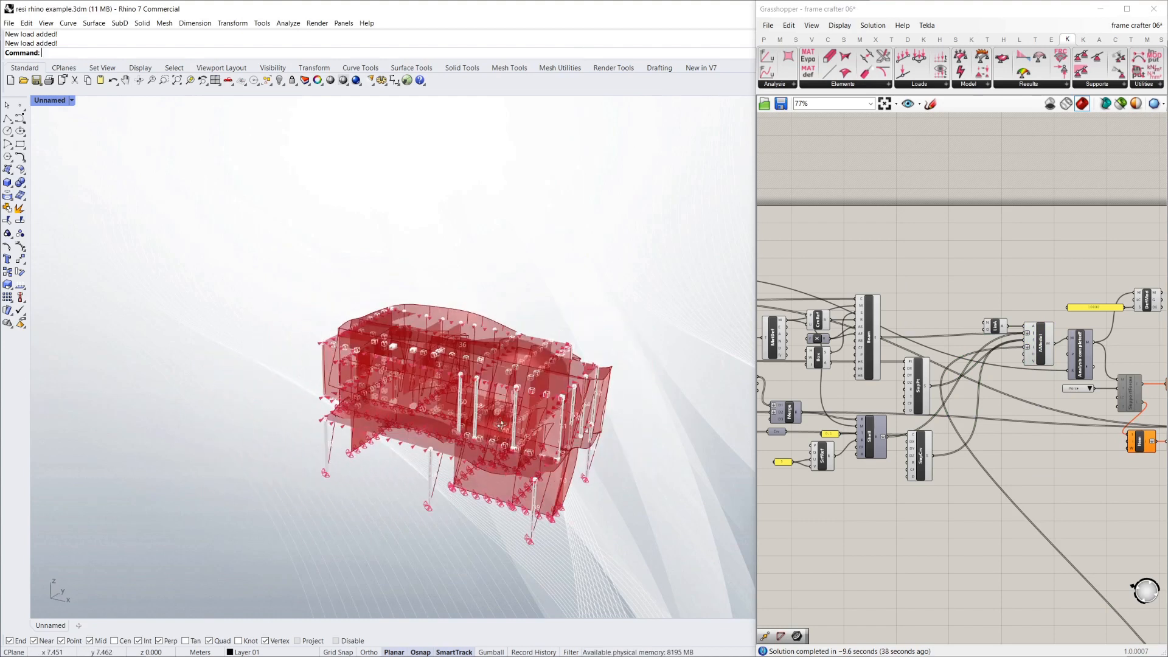
pyautogui.moveTo(499, 424); pyautogui.dragTo(313, 312)
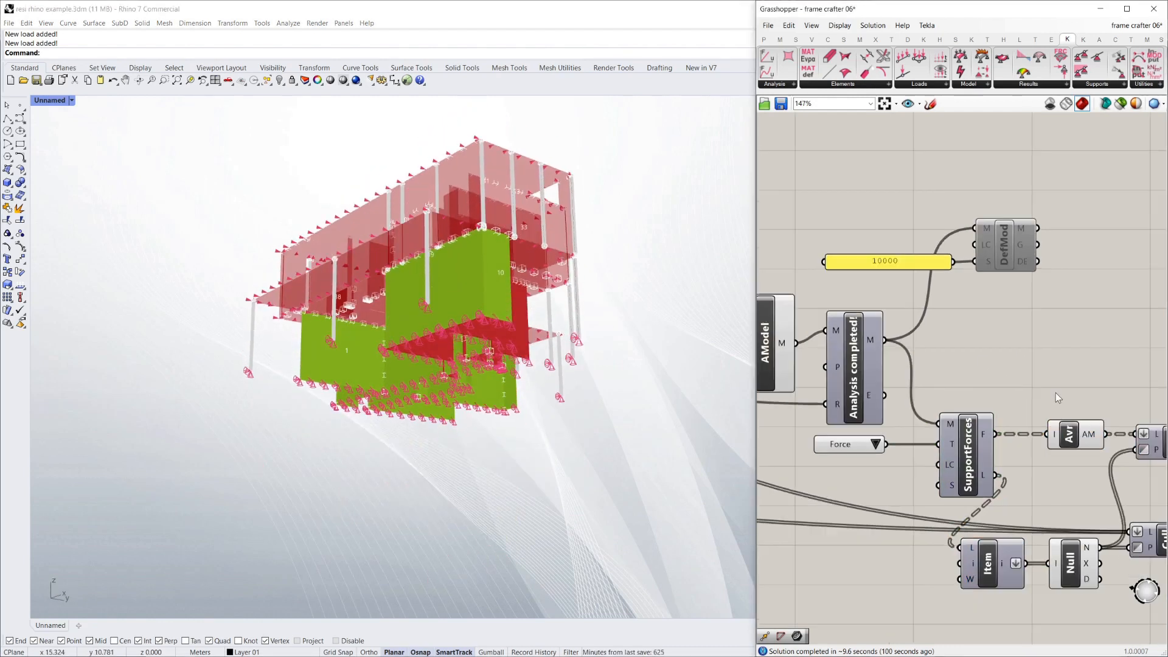
# Disable the DefMod output and orbit to inspect the green and red wall panels
pyautogui.rightClick(940, 365)
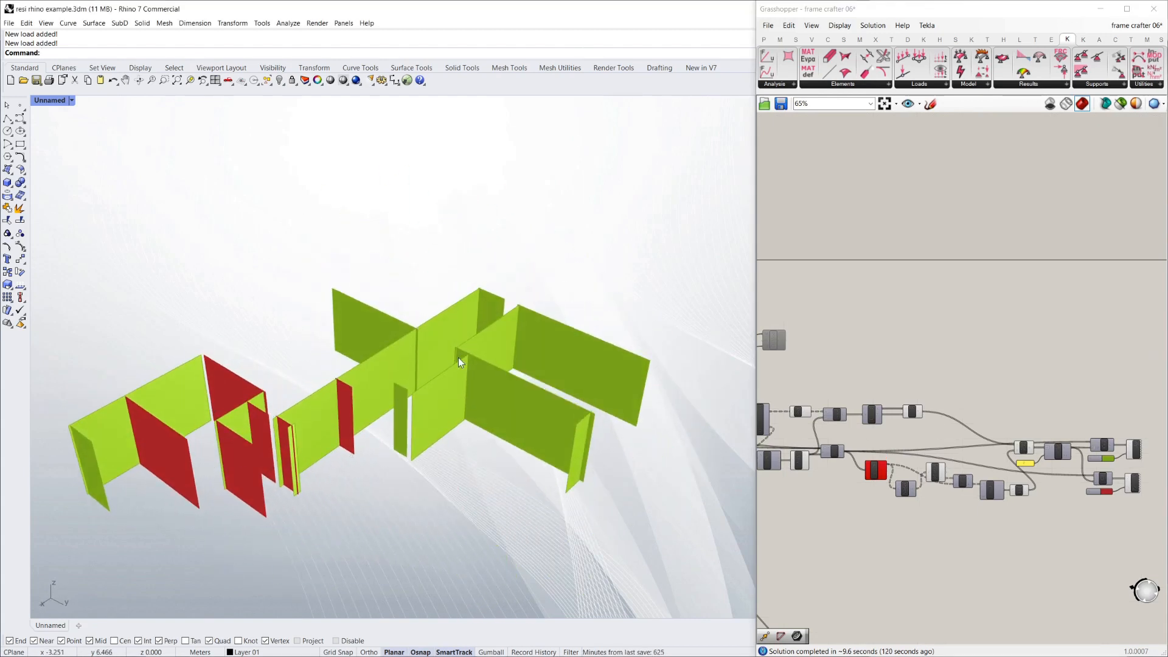
pyautogui.moveTo(458, 361); pyautogui.dragTo(304, 424)
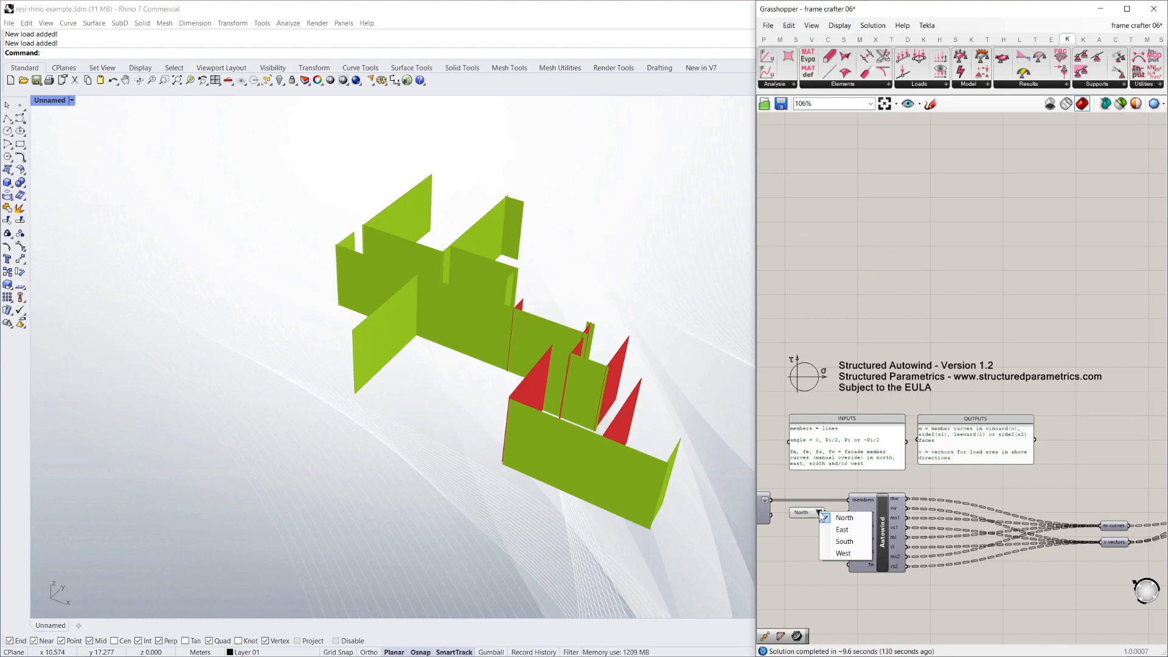
# Pick the wind direction and toggle Run off and on to recompute the analysis
pyautogui.click(845, 517)
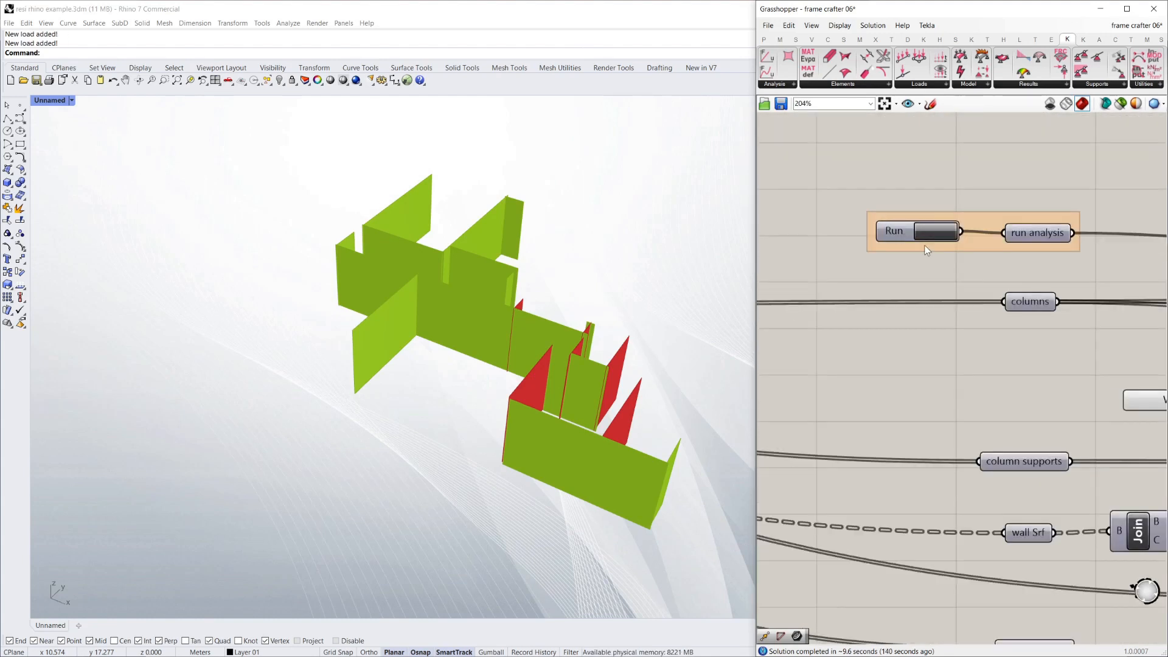
pyautogui.click(930, 230)
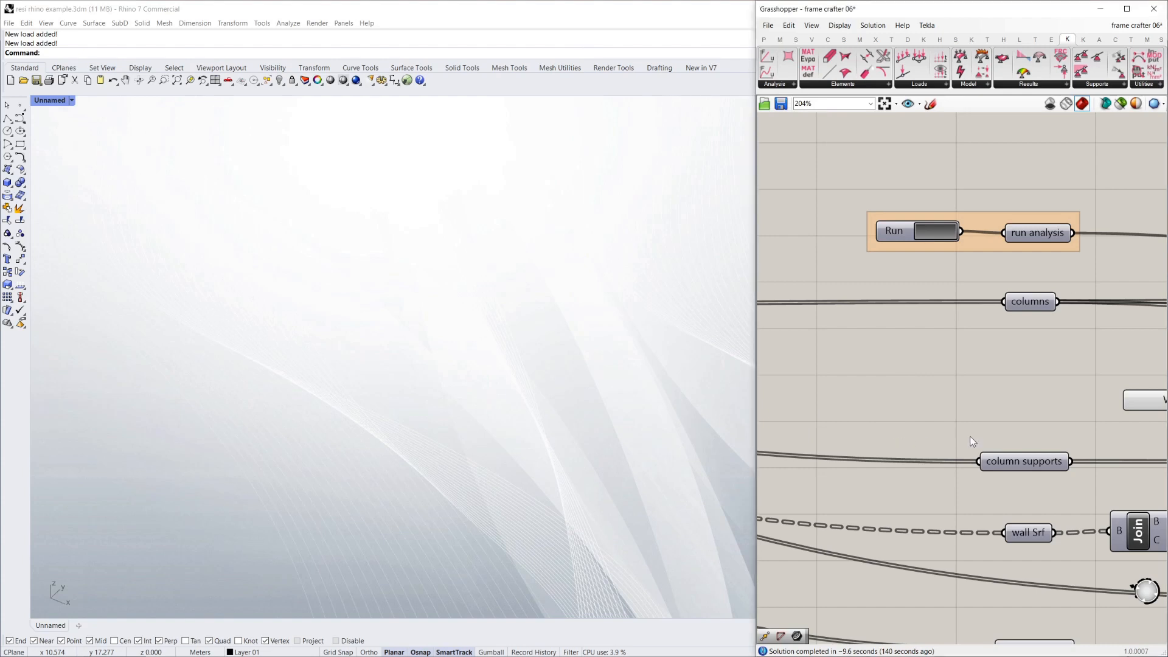
pyautogui.click(934, 230)
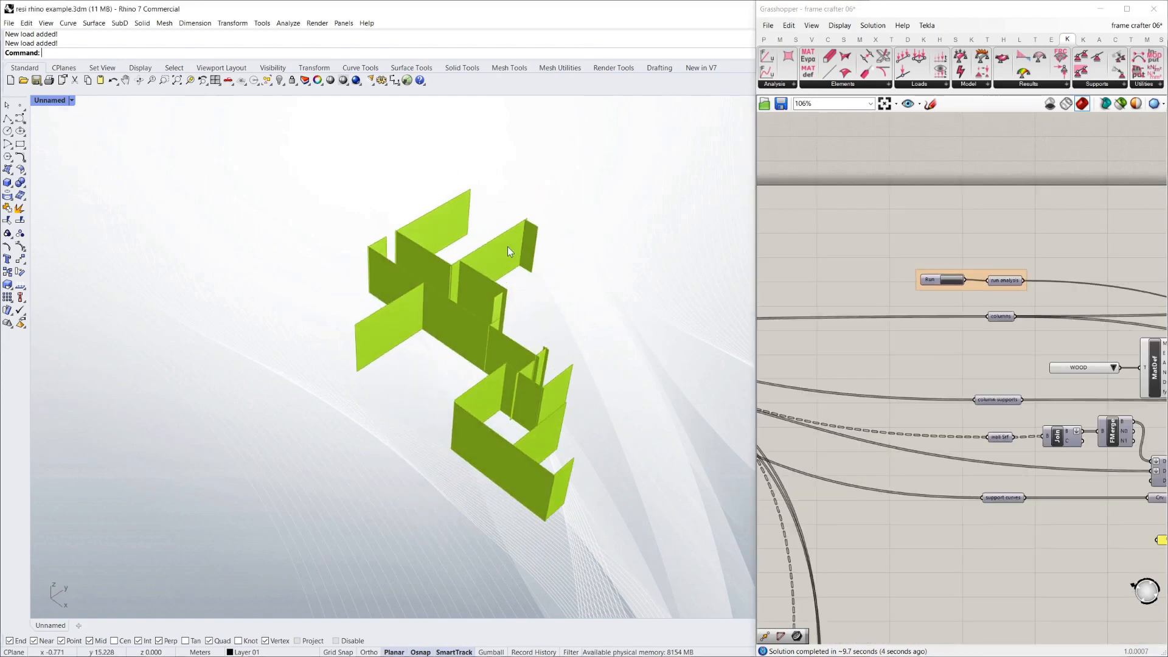
pyautogui.scroll(-3)
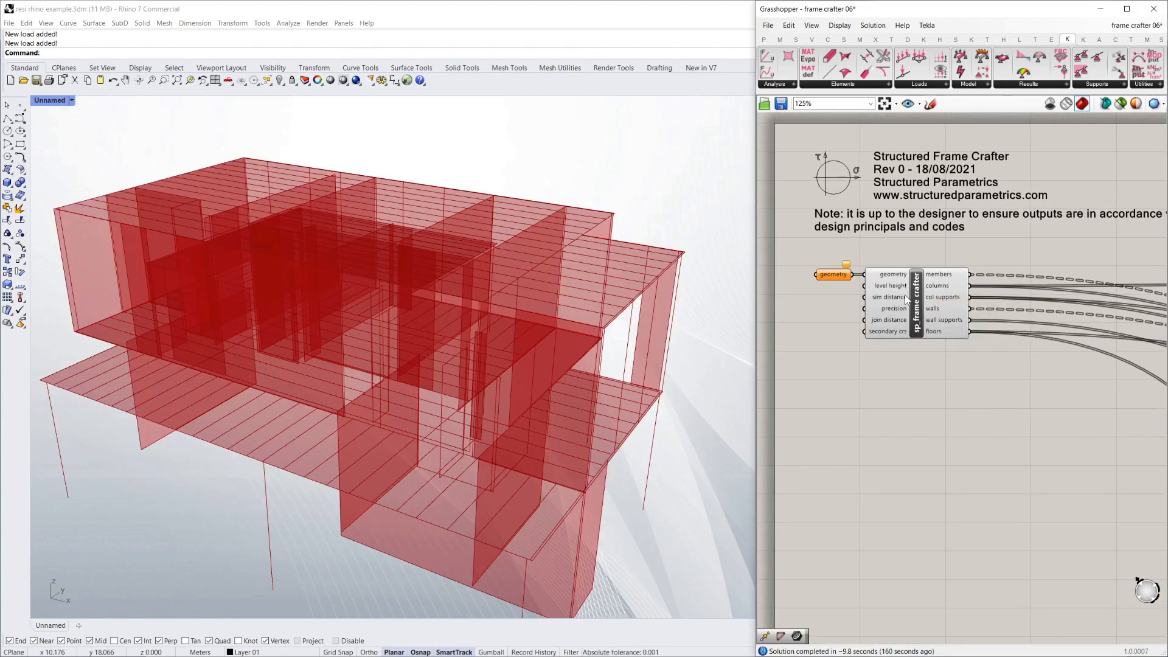
# Turn off Preview on the sp_frame crafter cluster to hide its walls and floors
pyautogui.rightClick(915, 298)
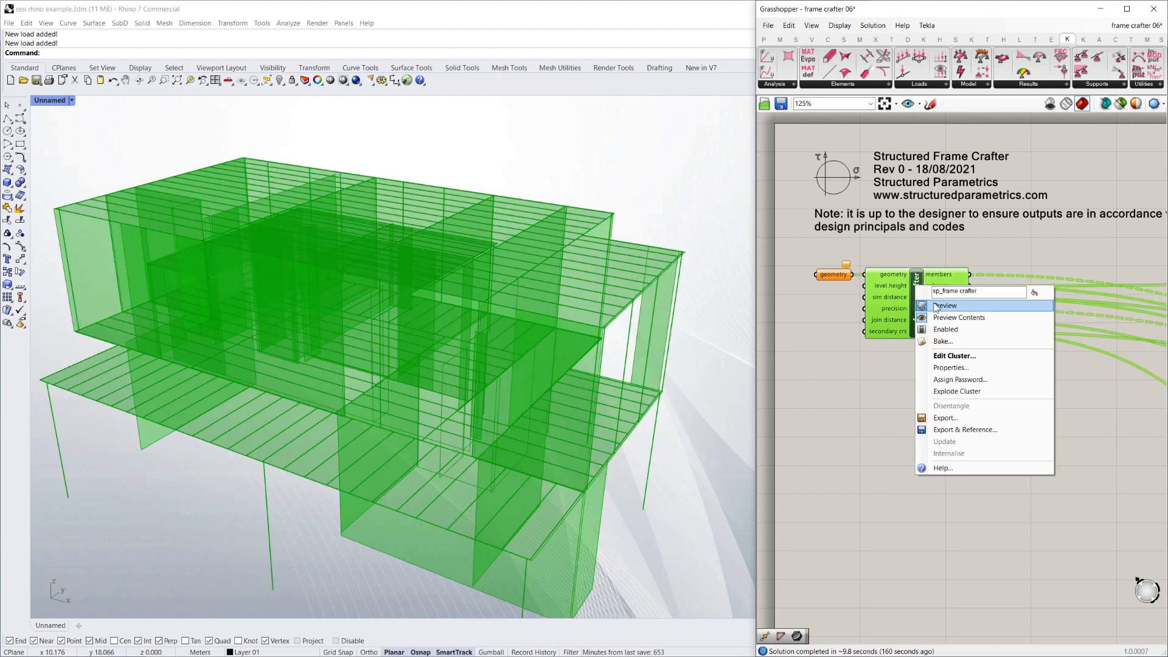
pyautogui.click(945, 306)
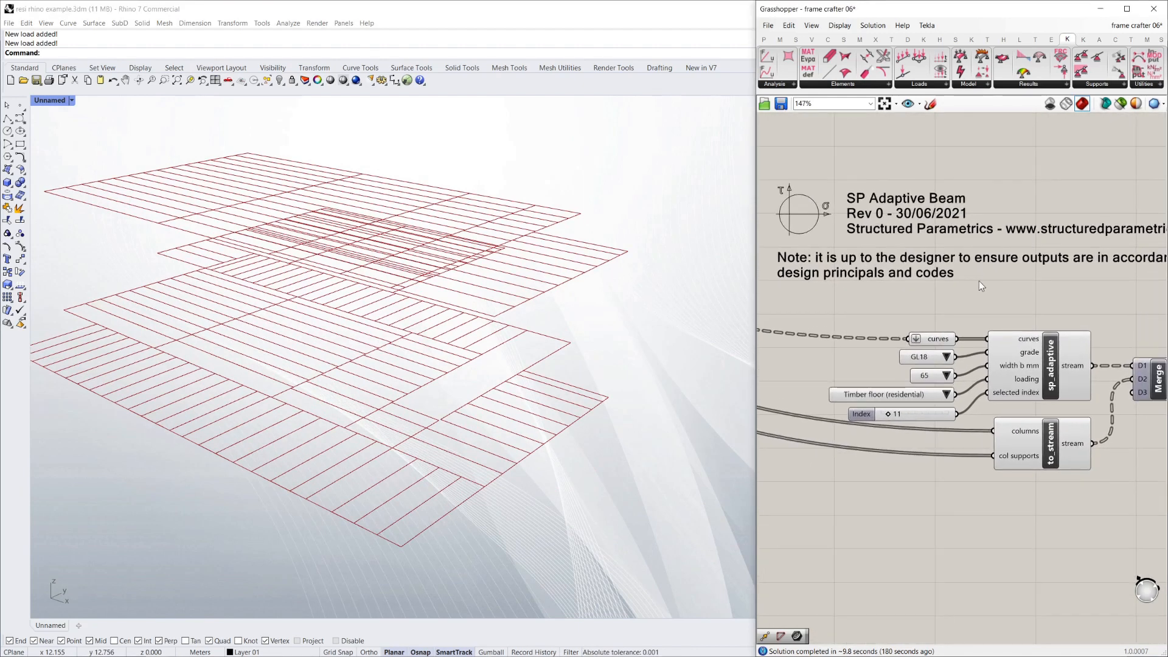
# Enable Preview Contents on sp_adaptive to show sized joists labelled like 120x65 GL18
pyautogui.rightClick(1049, 365)
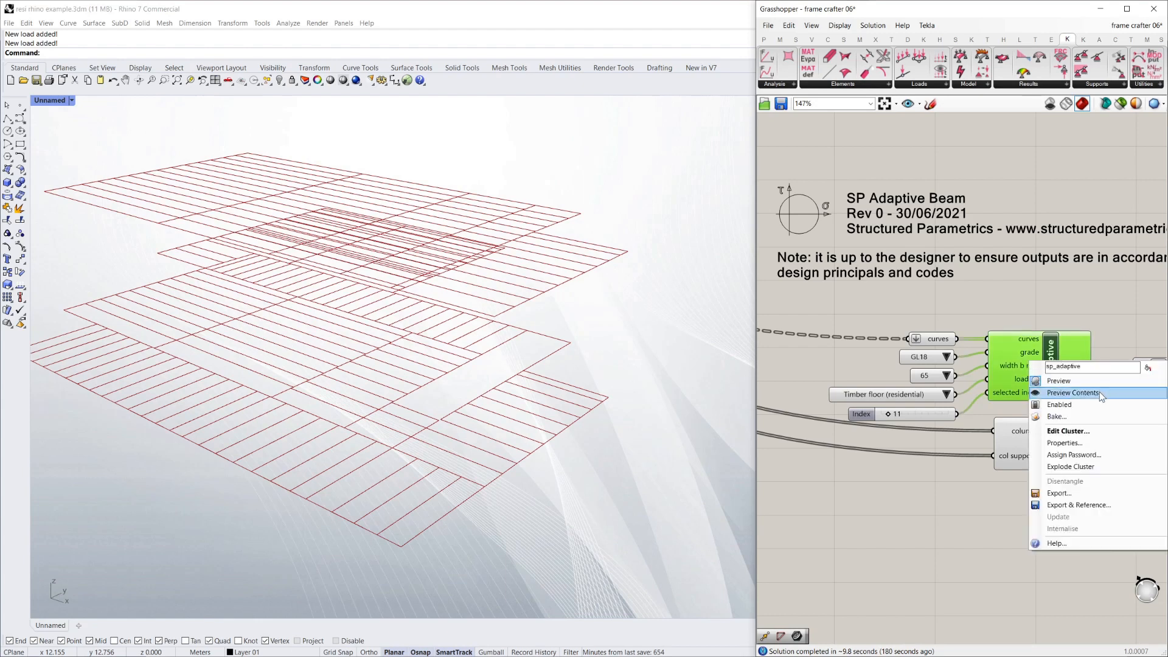
pyautogui.click(1058, 393)
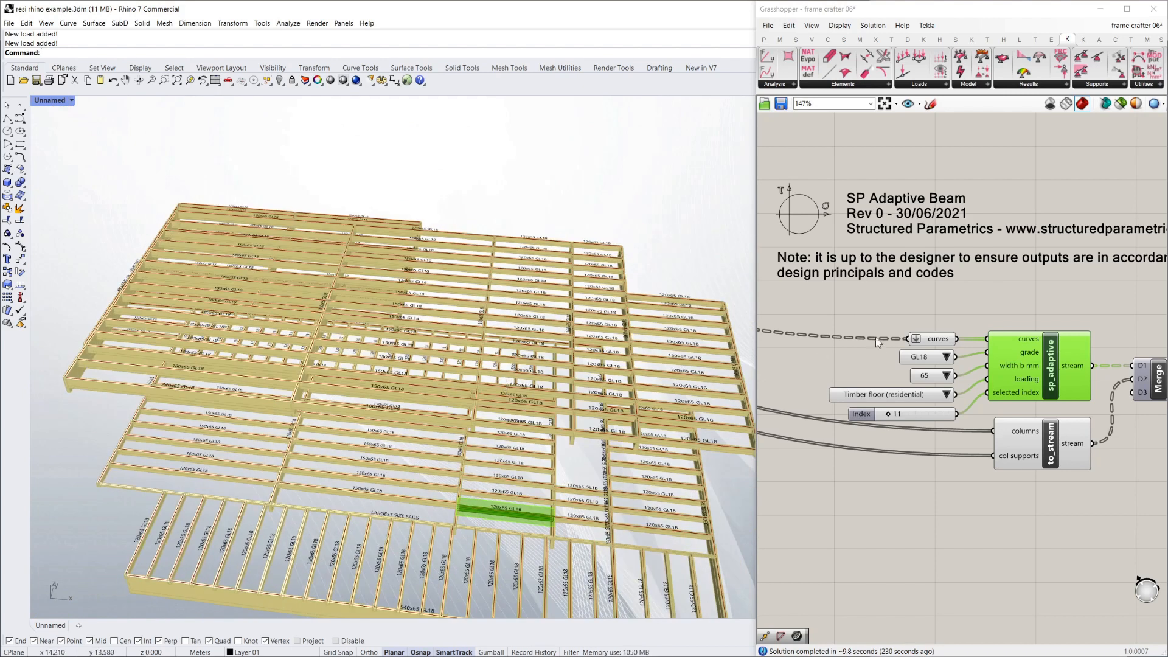
# Enable Preview on the to_stream columns and toggle Preview on the merged Output component
pyautogui.rightClick(1052, 443)
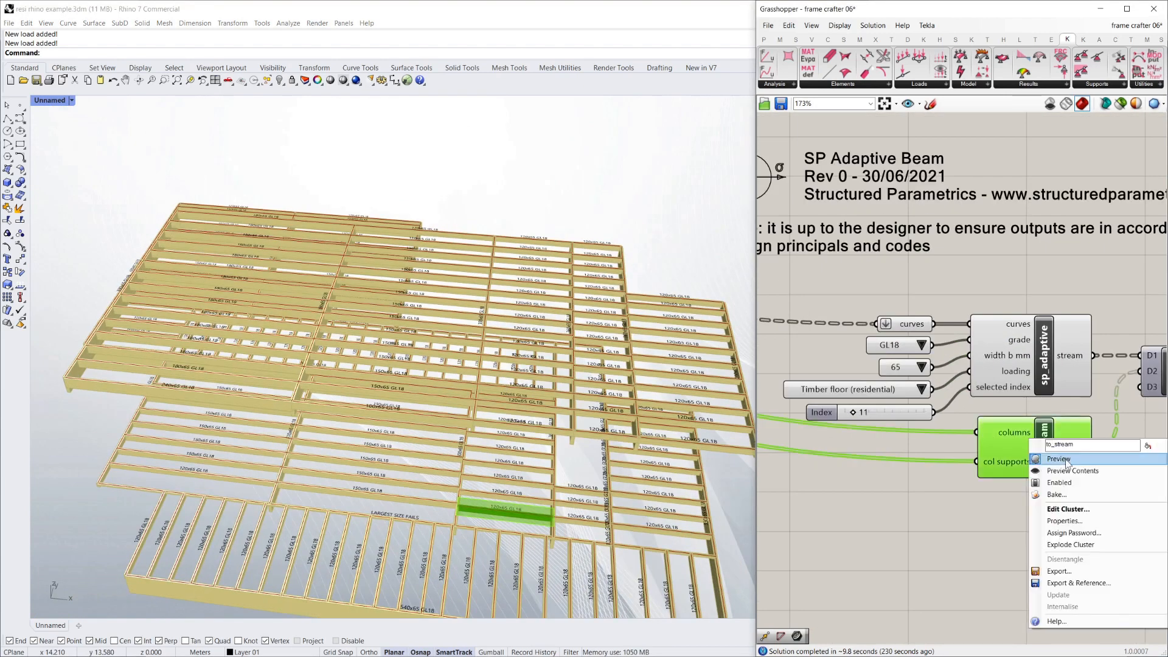
pyautogui.click(1059, 459)
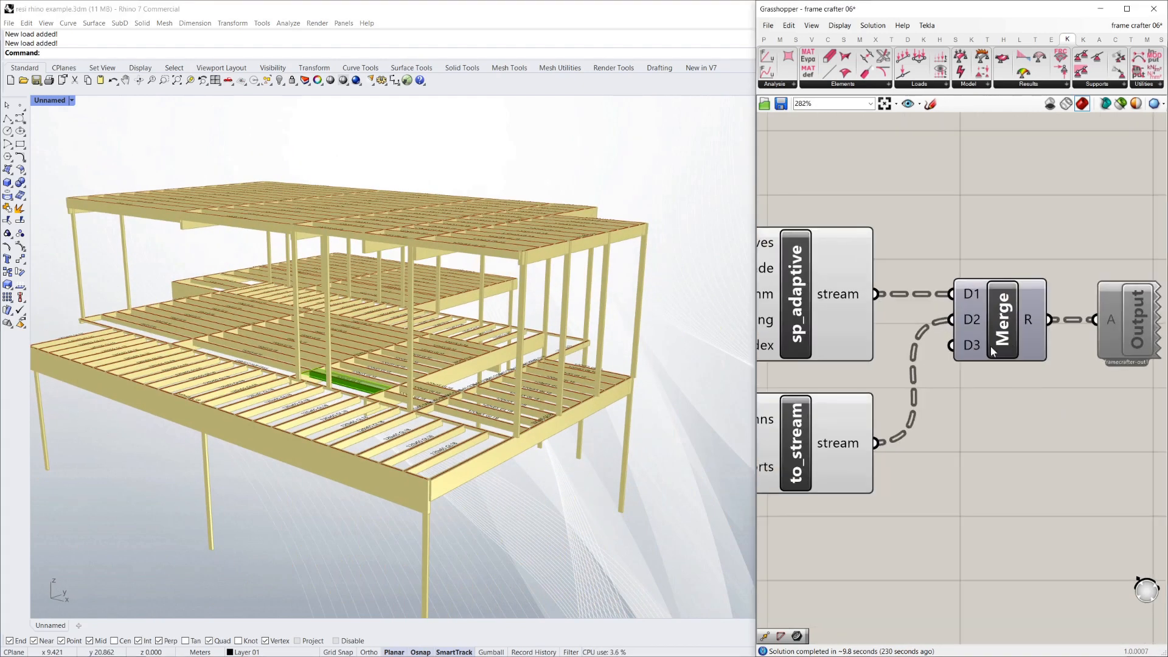
pyautogui.rightClick(1132, 320)
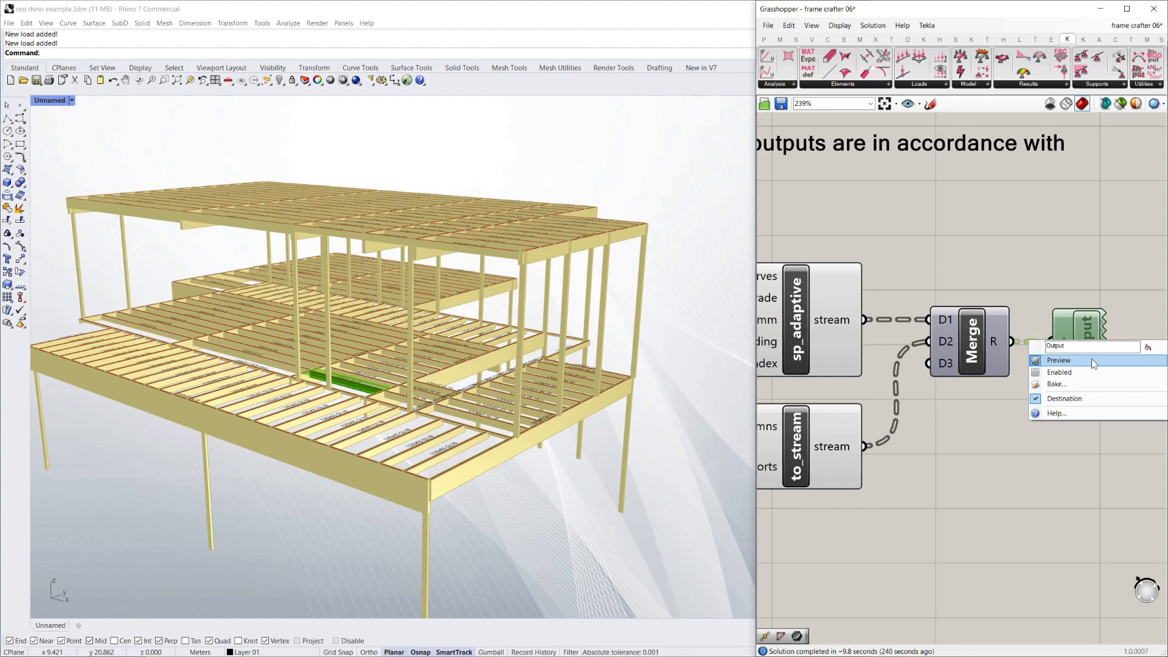
pyautogui.click(1064, 399)
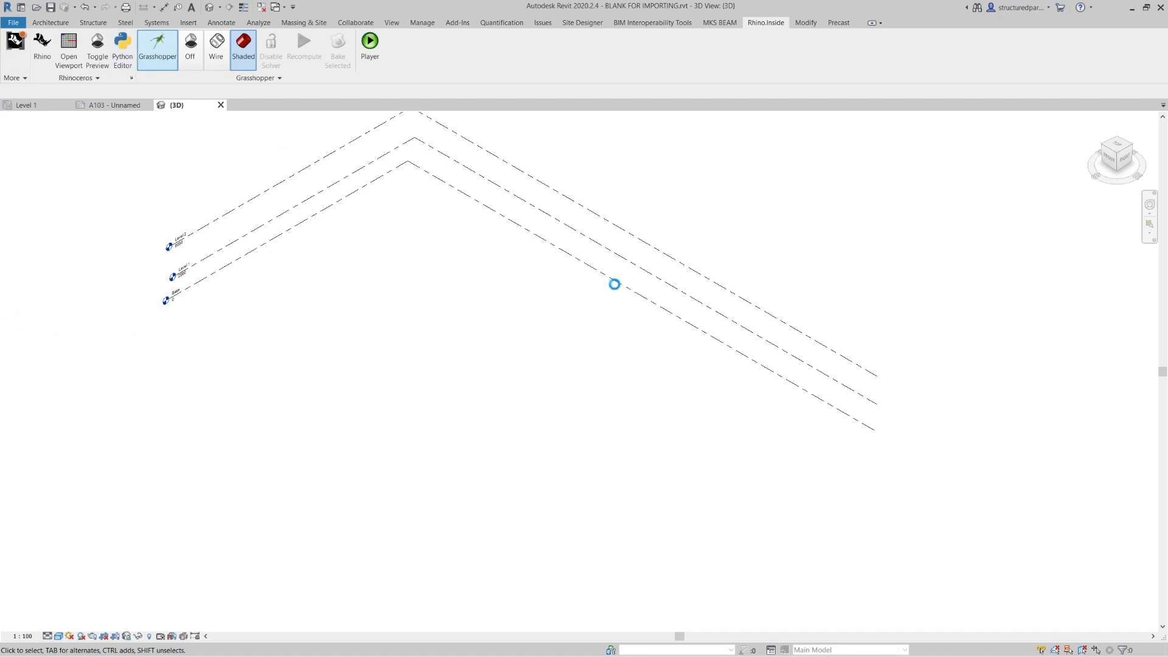
# Launch Grasshopper in Revit, open the Revit Streamer definition and run Revit Stream
pyautogui.click(157, 44)
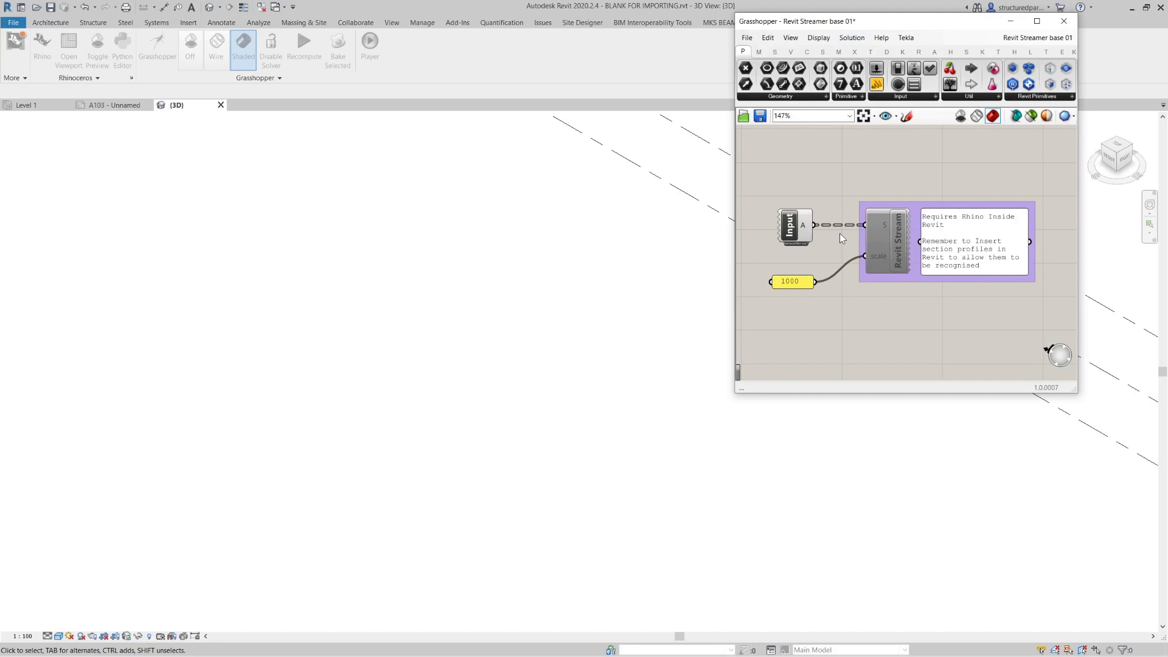
pyautogui.click(790, 226)
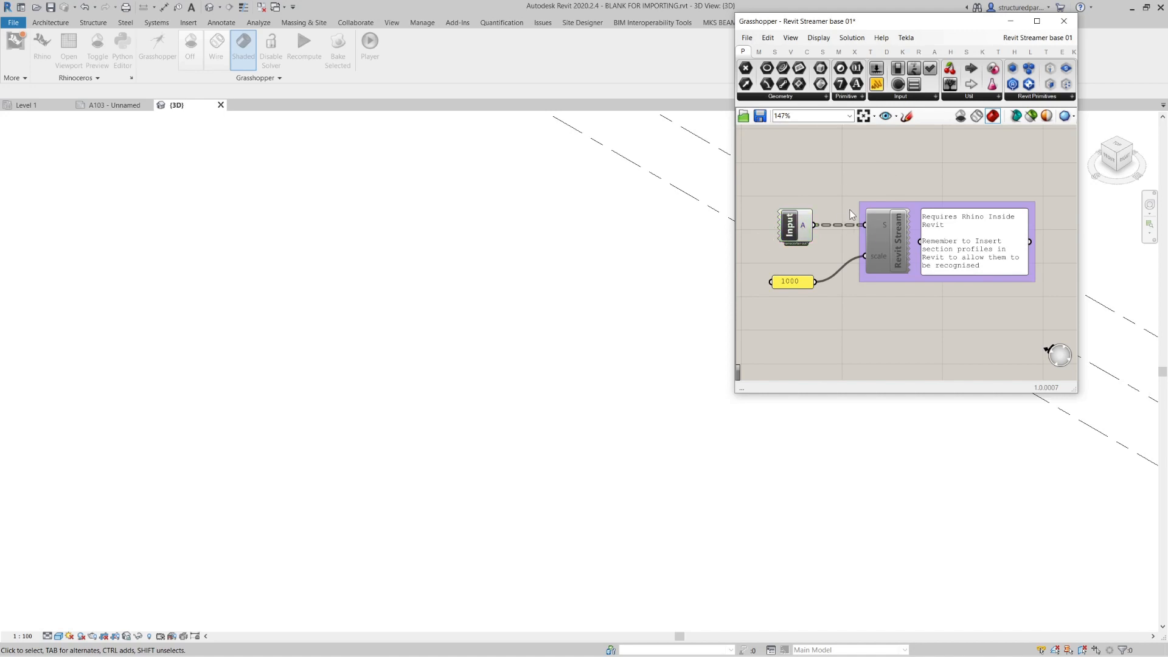
pyautogui.rightClick(891, 241)
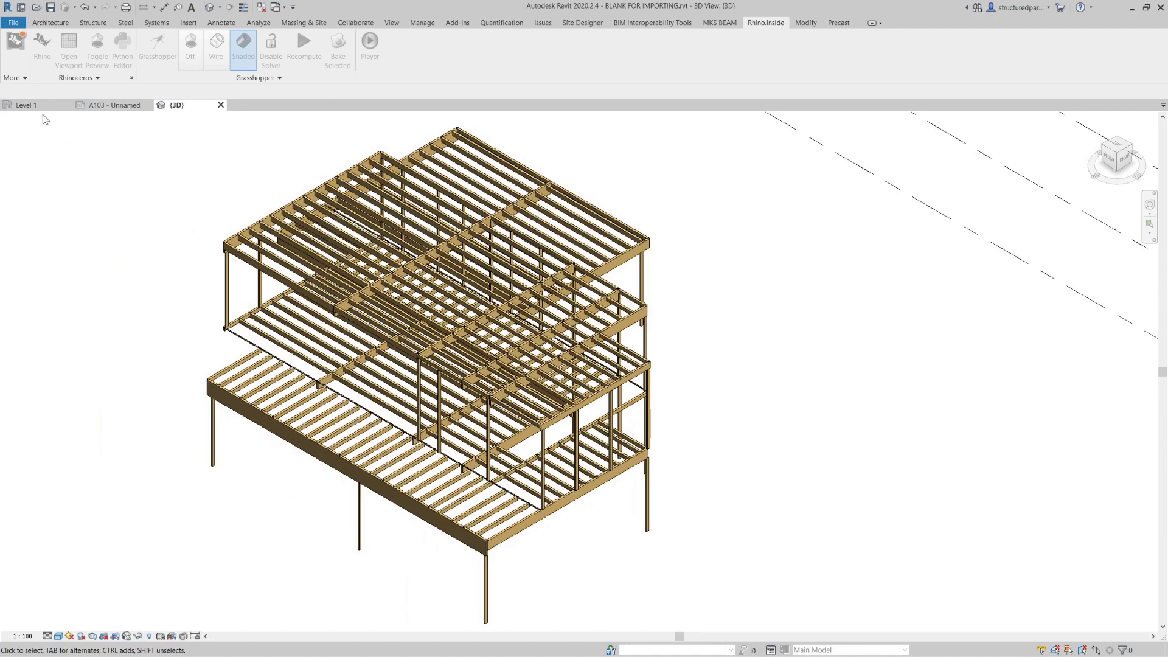
# Tag all beams in the Level 1 plan with Structural Framing Tags via Beam Annotations
pyautogui.click(26, 105)
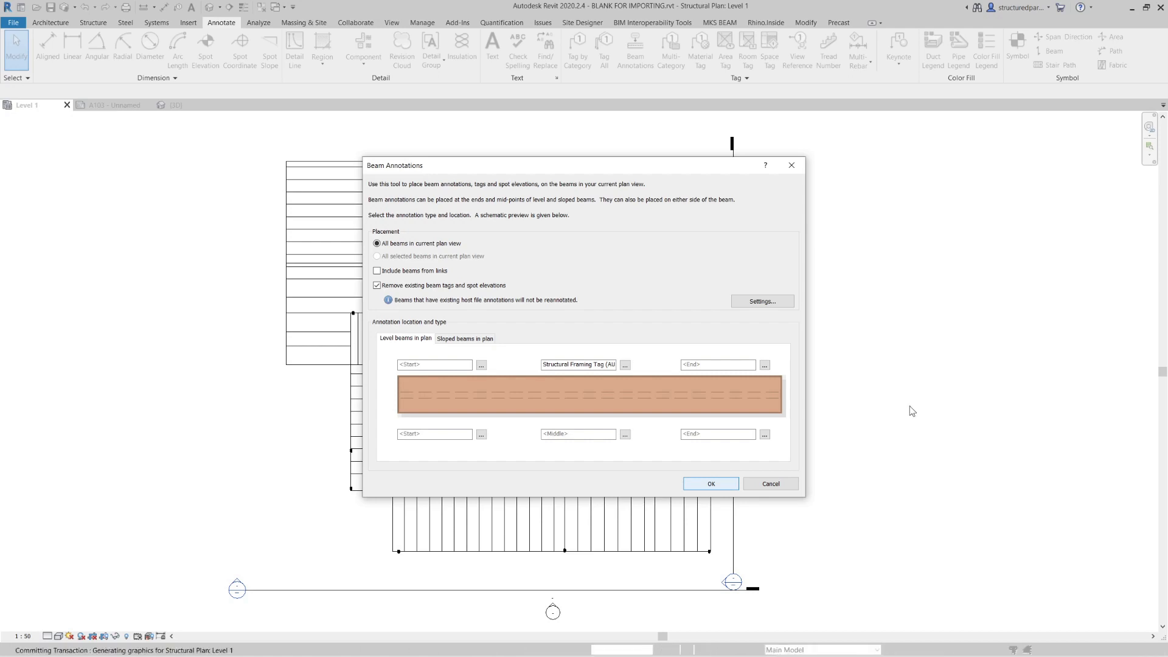
pyautogui.click(711, 483)
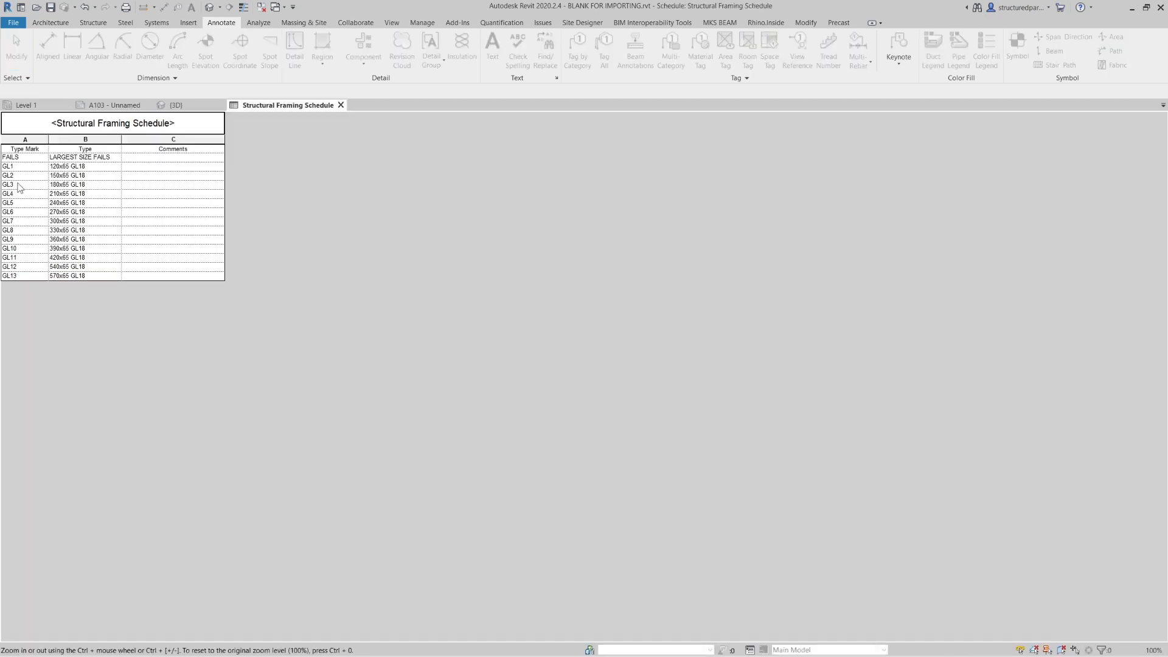
pyautogui.moveTo(21, 216)
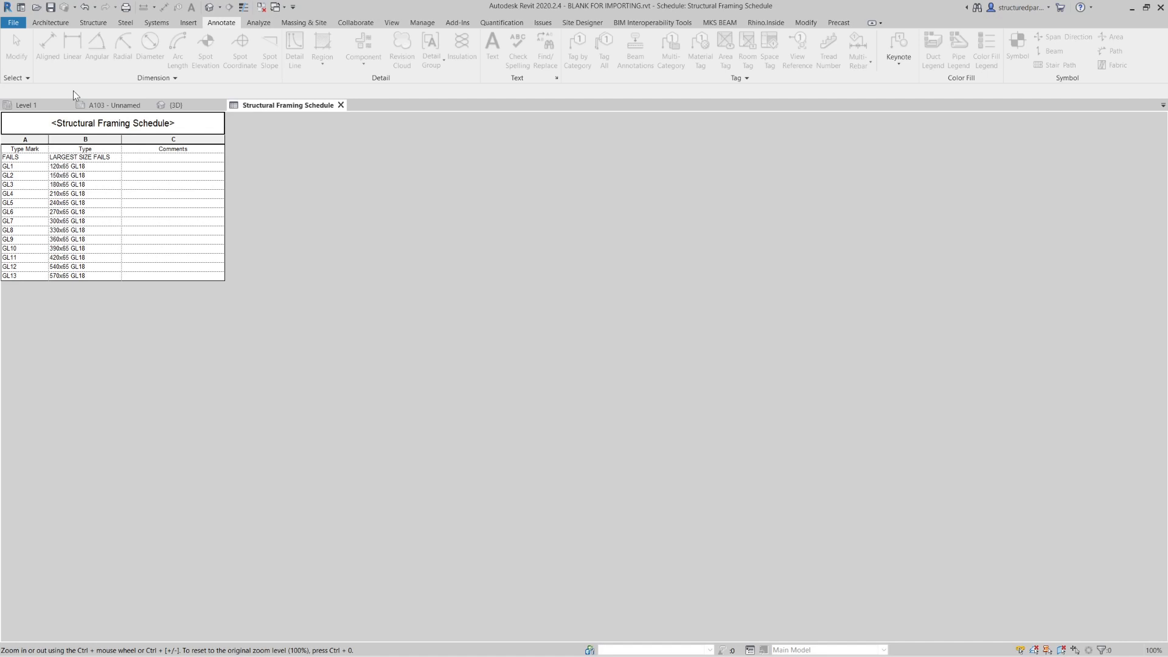
# Switch to the A103 - Unnamed sheet showing the tagged plan and framing schedule
pyautogui.click(109, 104)
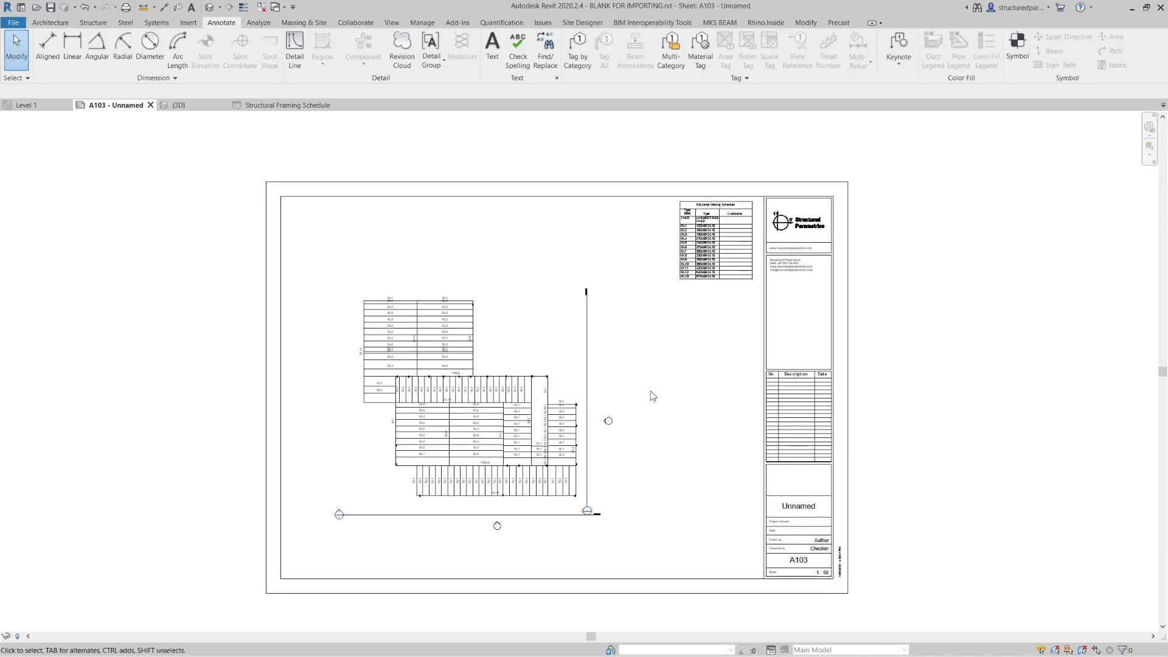
pyautogui.moveTo(442, 321)
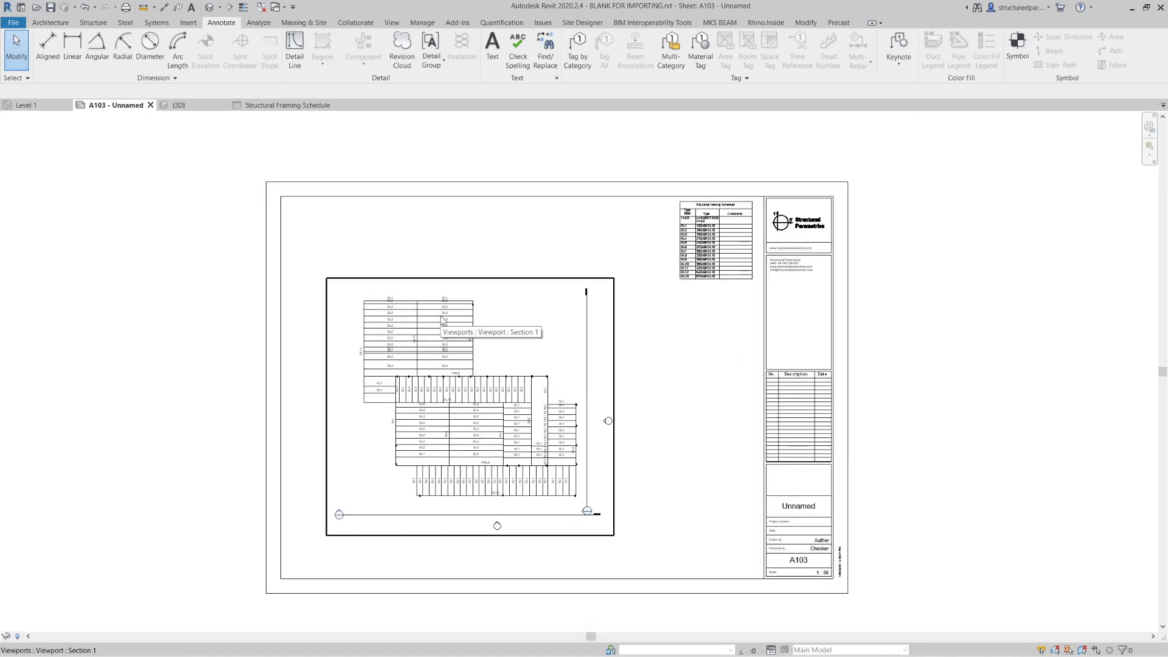
pyautogui.moveTo(4, 314)
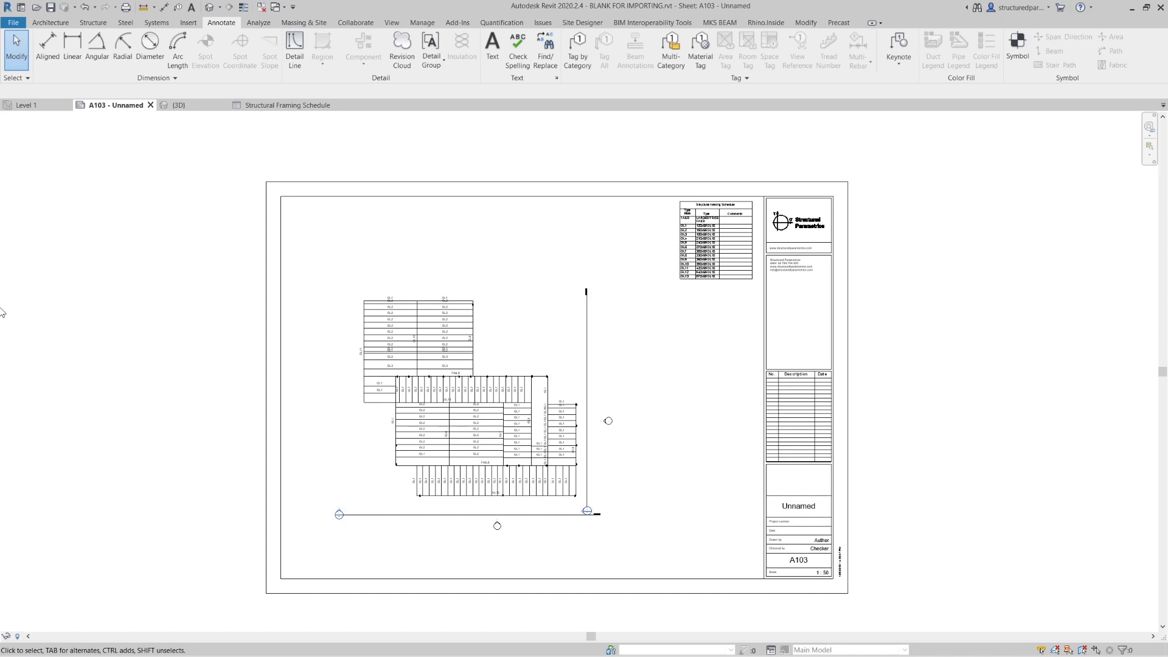
pyautogui.click(176, 105)
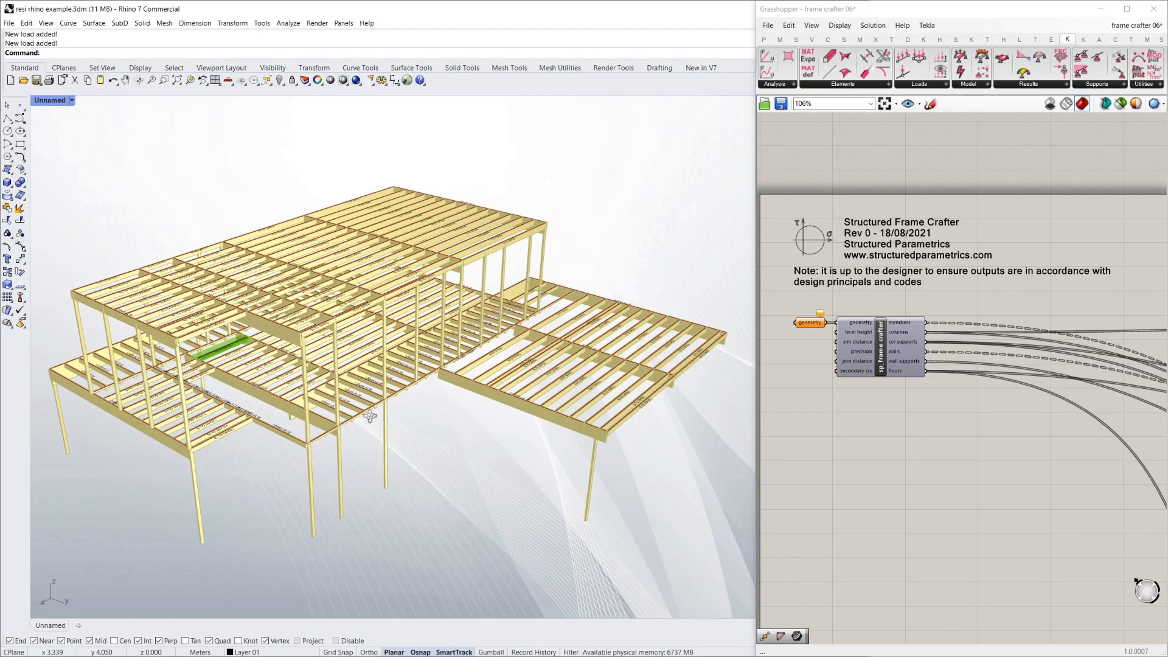
pyautogui.moveTo(576, 267)
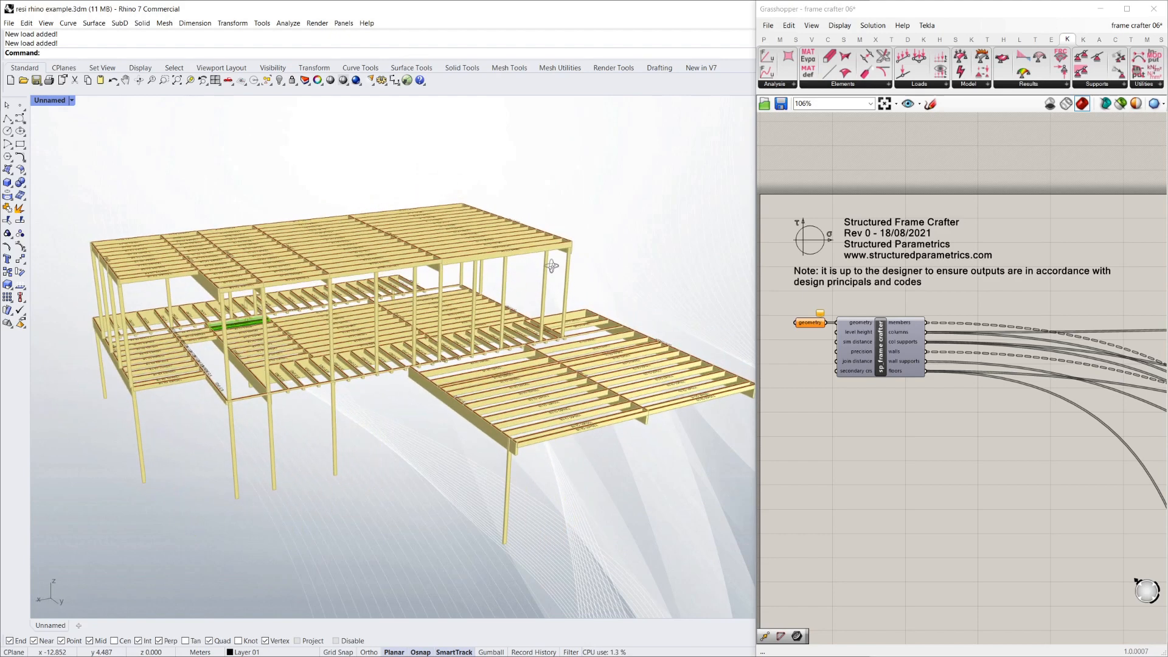
pyautogui.moveTo(551, 266); pyautogui.dragTo(529, 376)
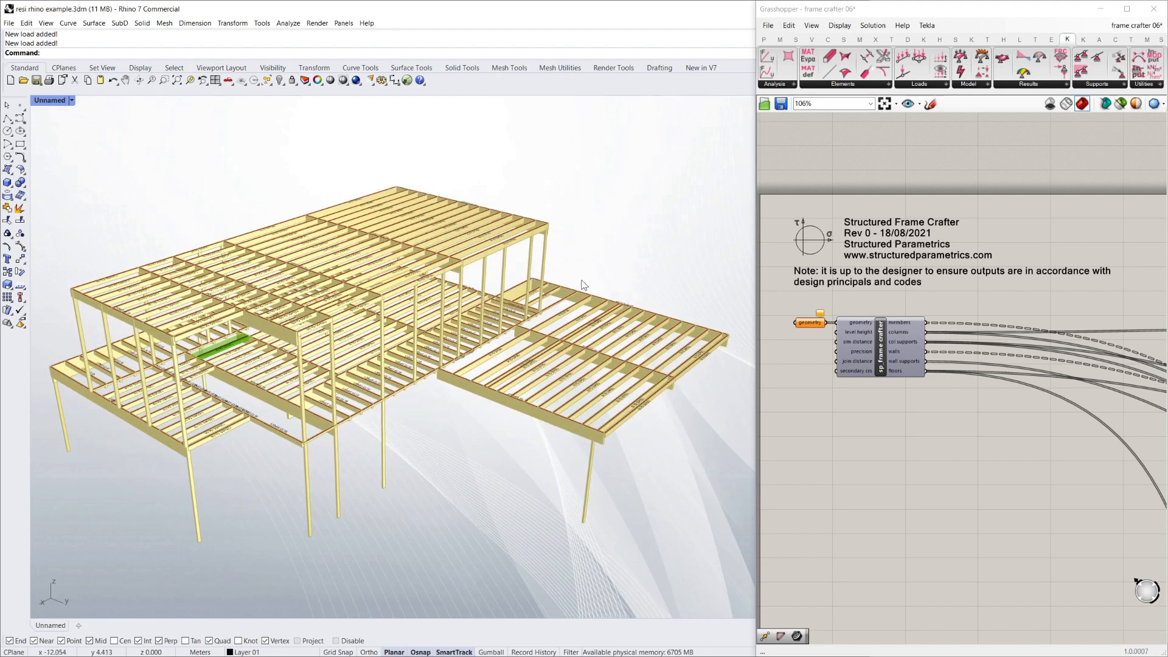
pyautogui.moveTo(583, 285); pyautogui.dragTo(590, 246)
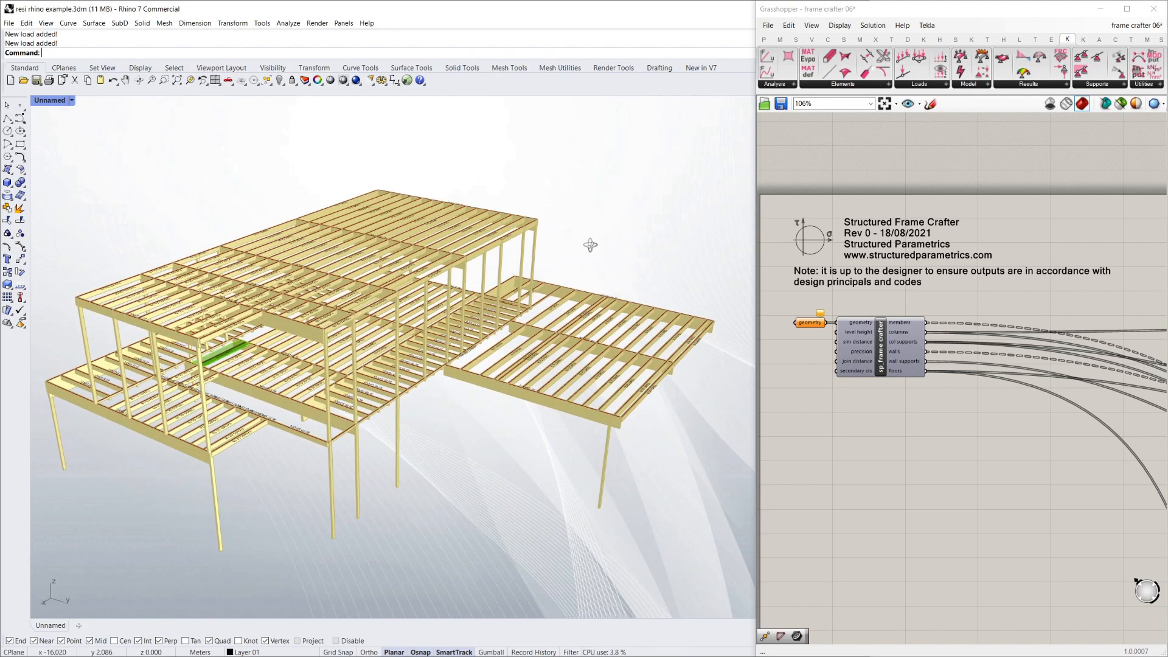